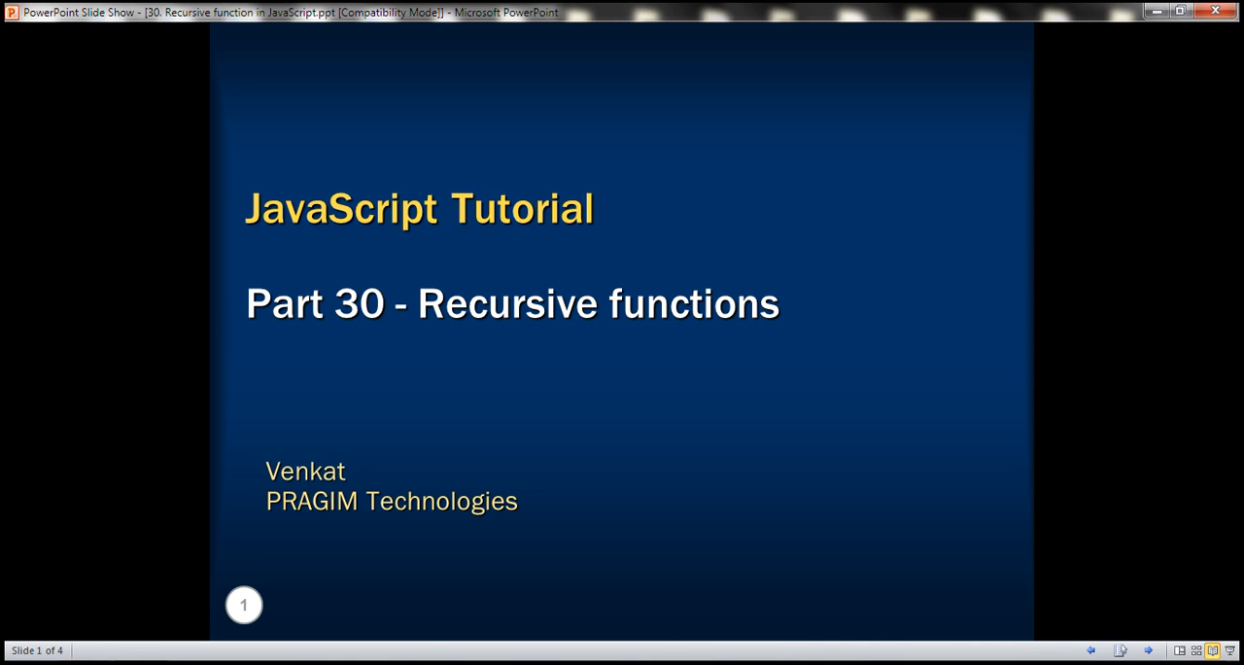
Advance the slide show past the recursive functions title slide.
key("right")
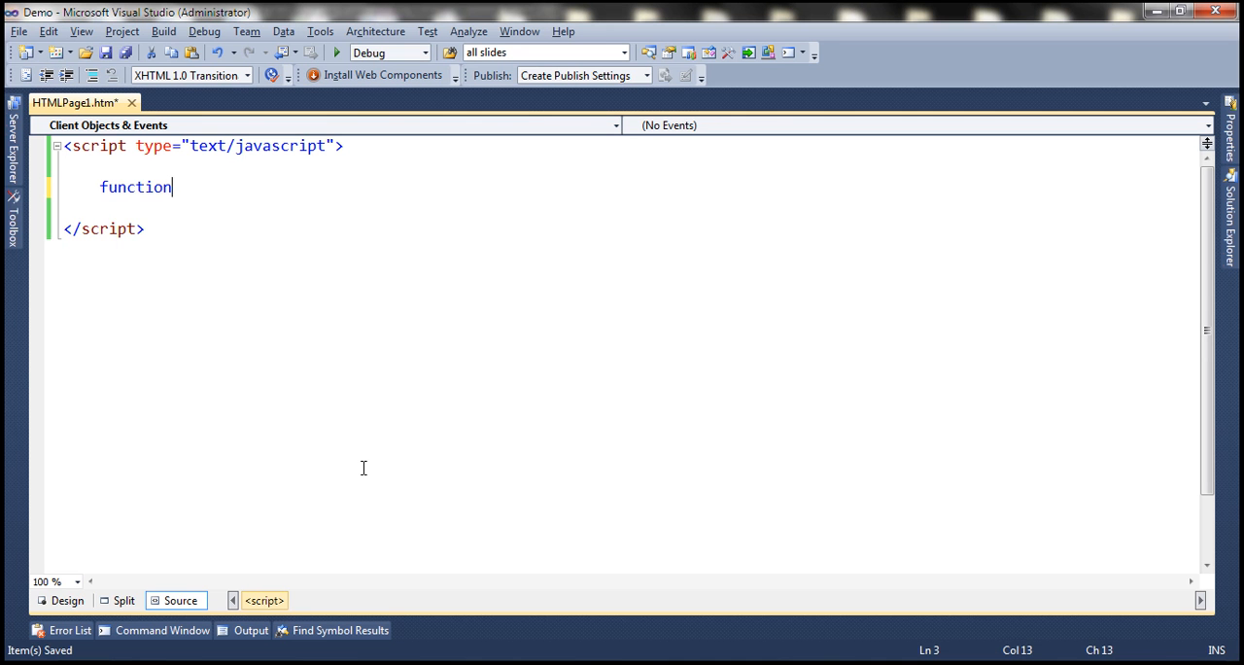
Write factorial(n) with an if (n == 0 || n == 1) return 1; check, then tidy the layout.
type("facto")
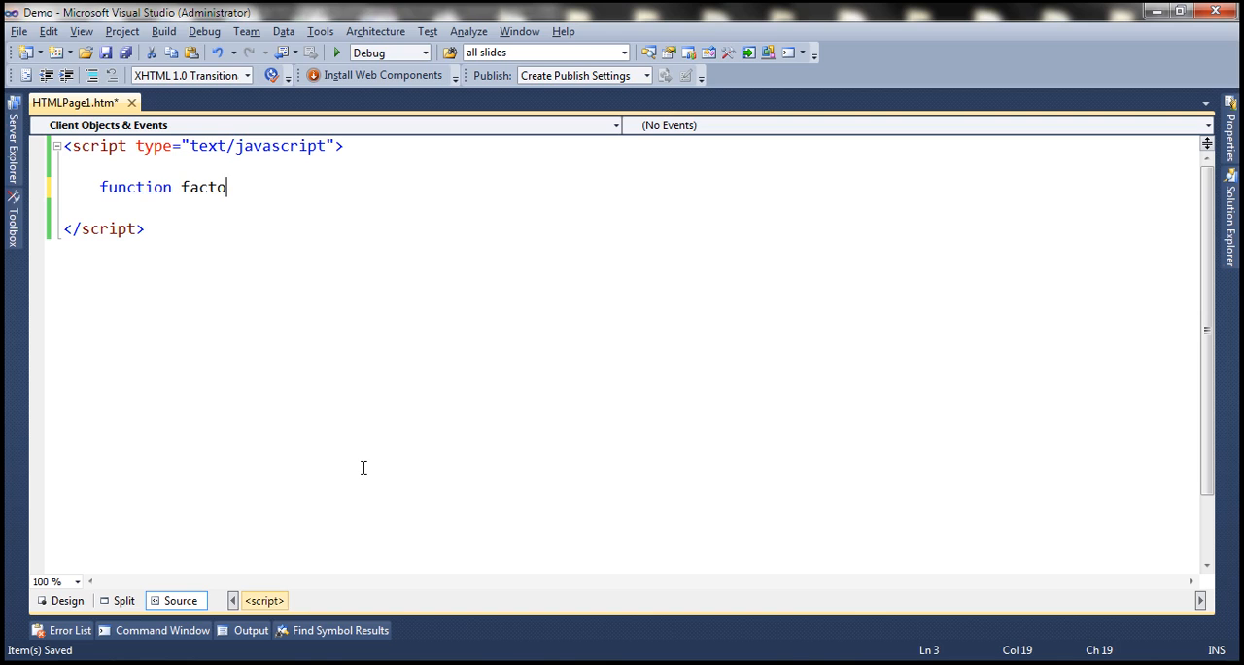
type("rial")
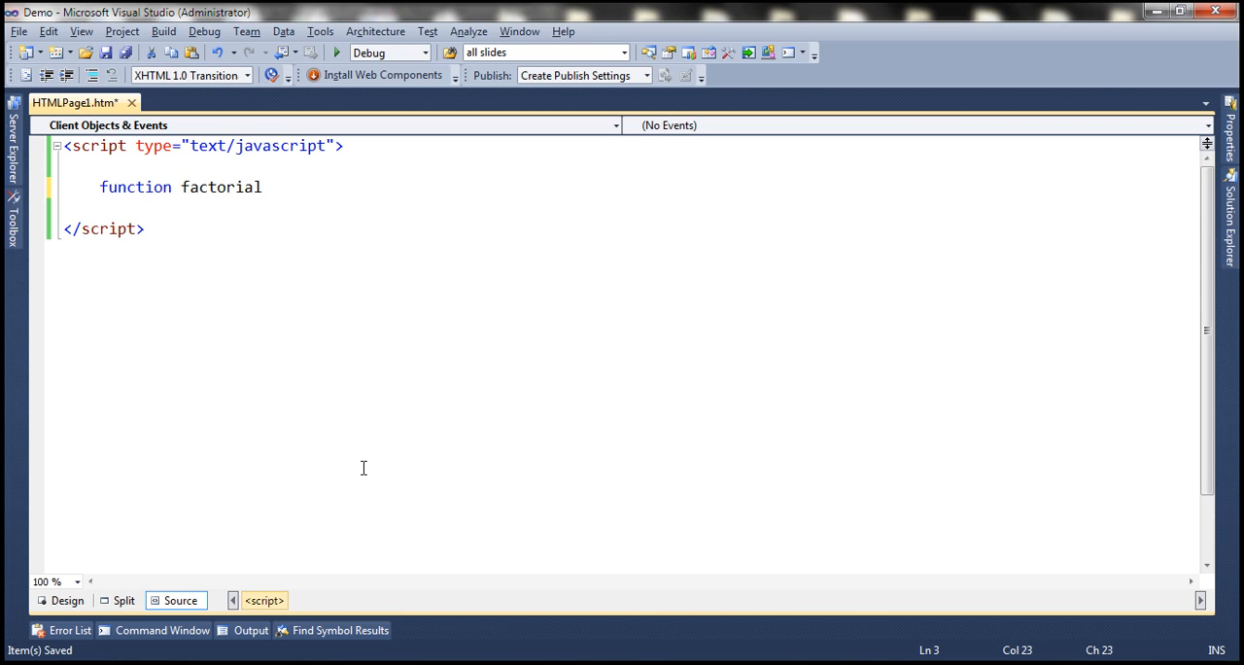
type("(n")
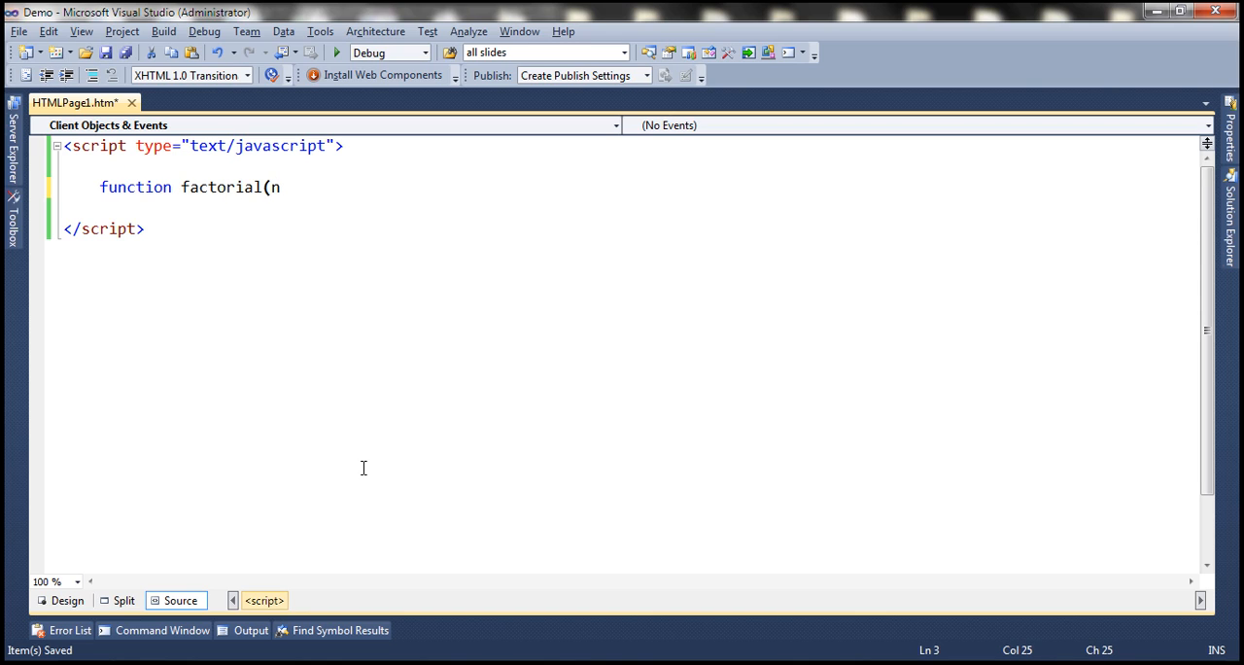
type(") {")
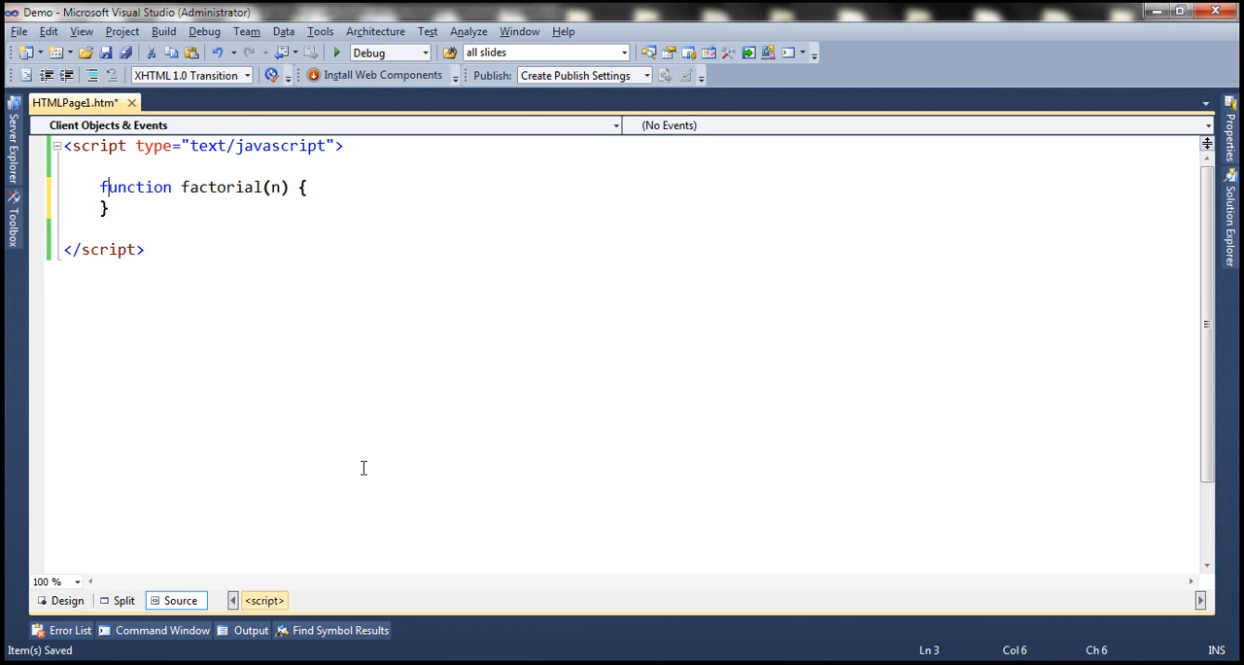
type("if")
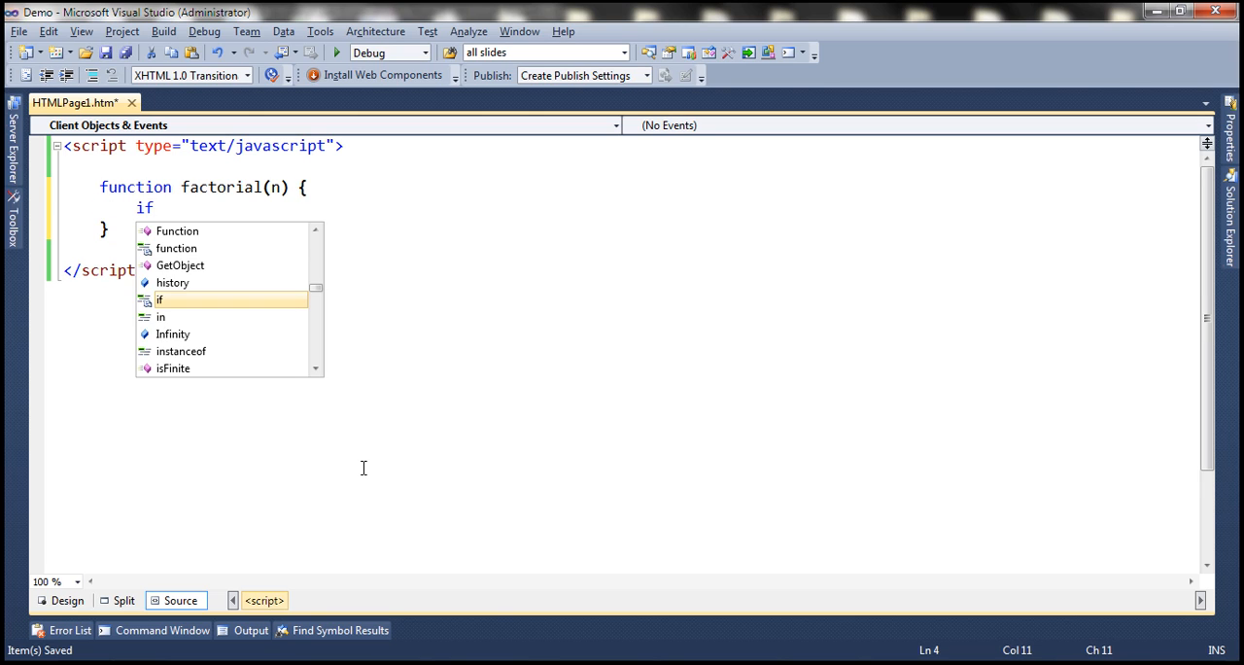
type("(n ==")
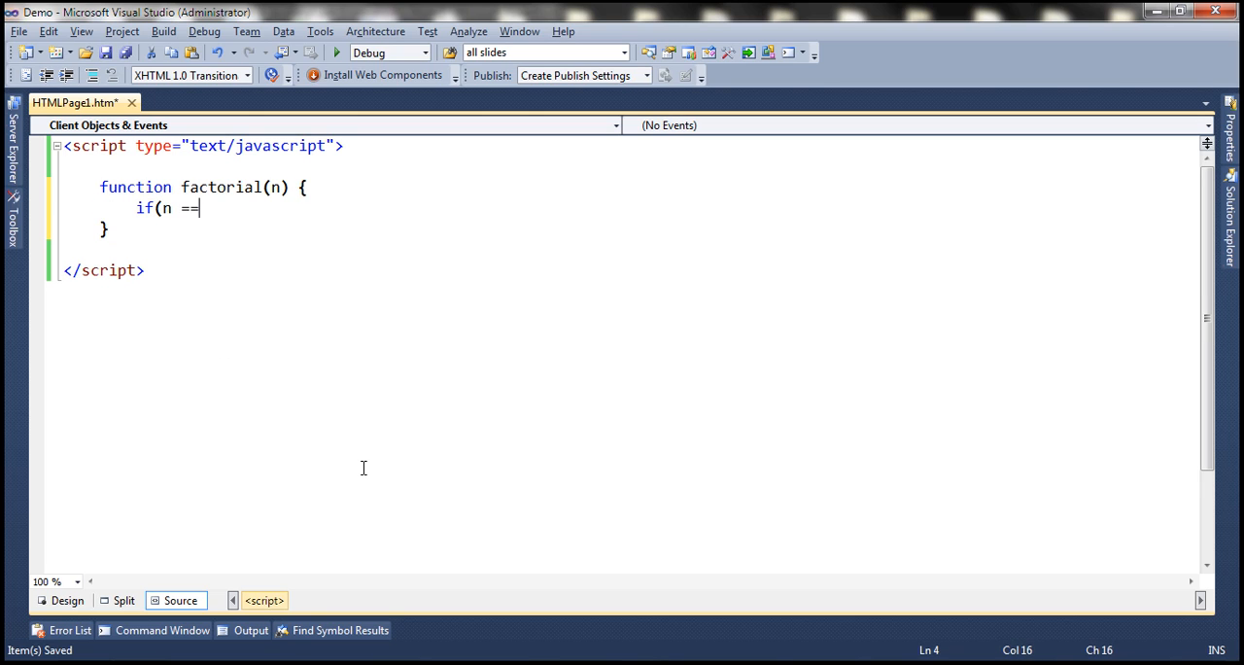
type("0 ||")
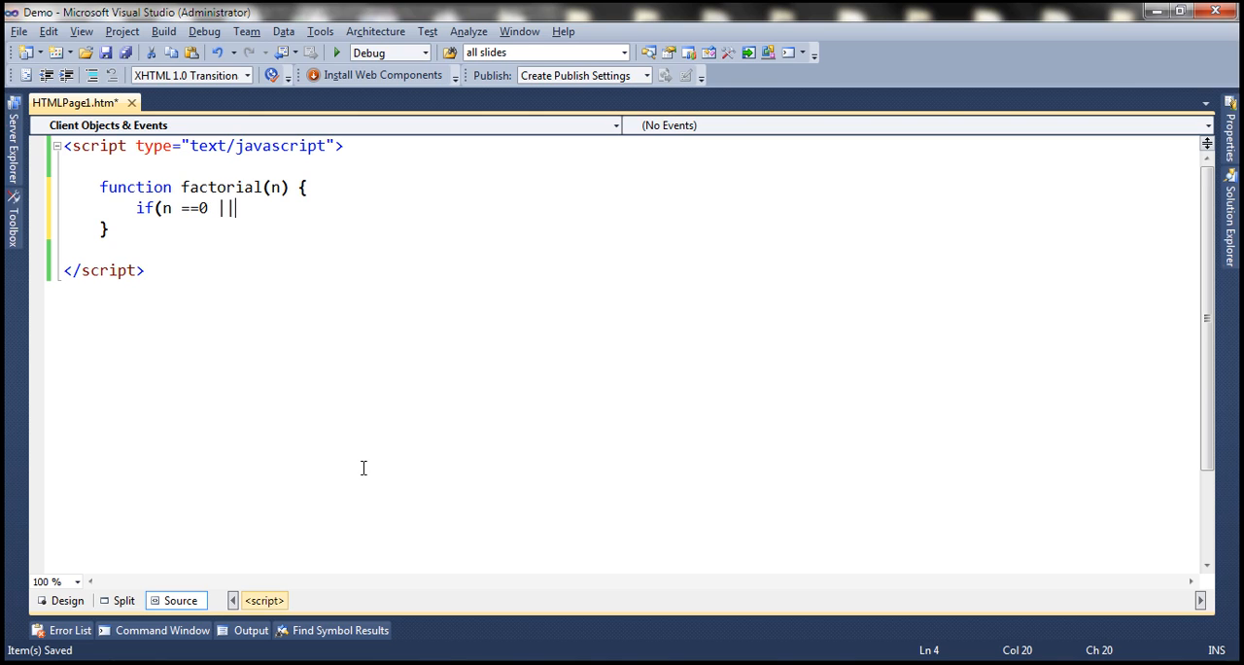
type("n==1)")
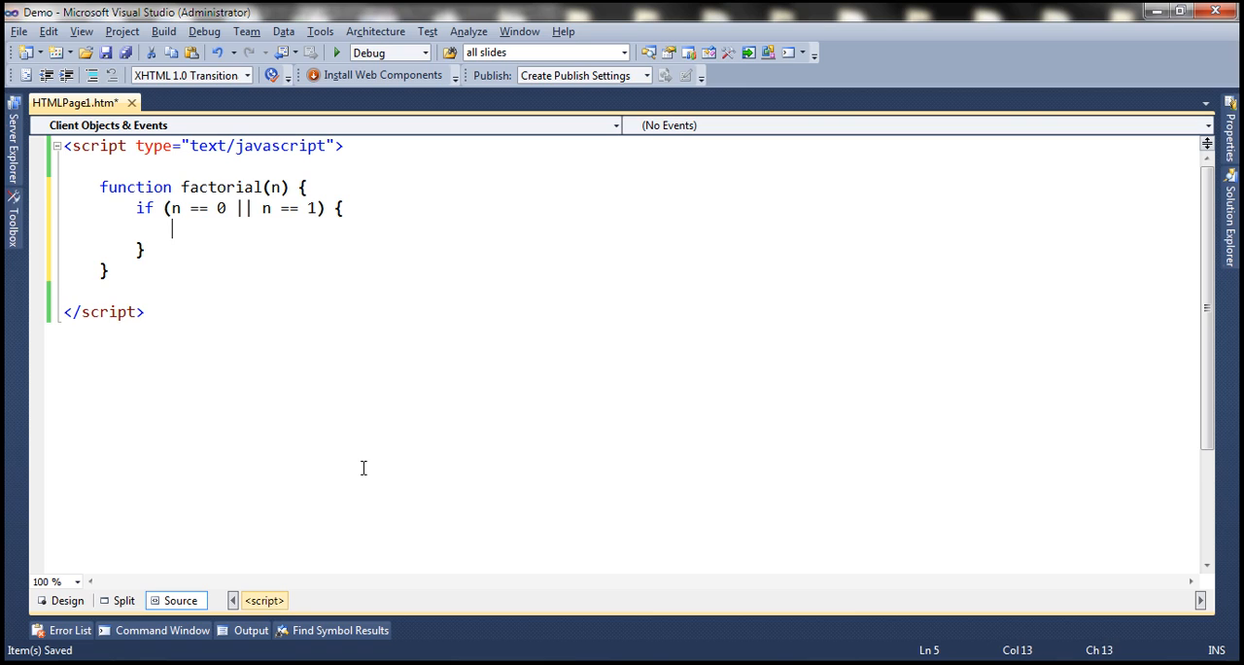
type("return")
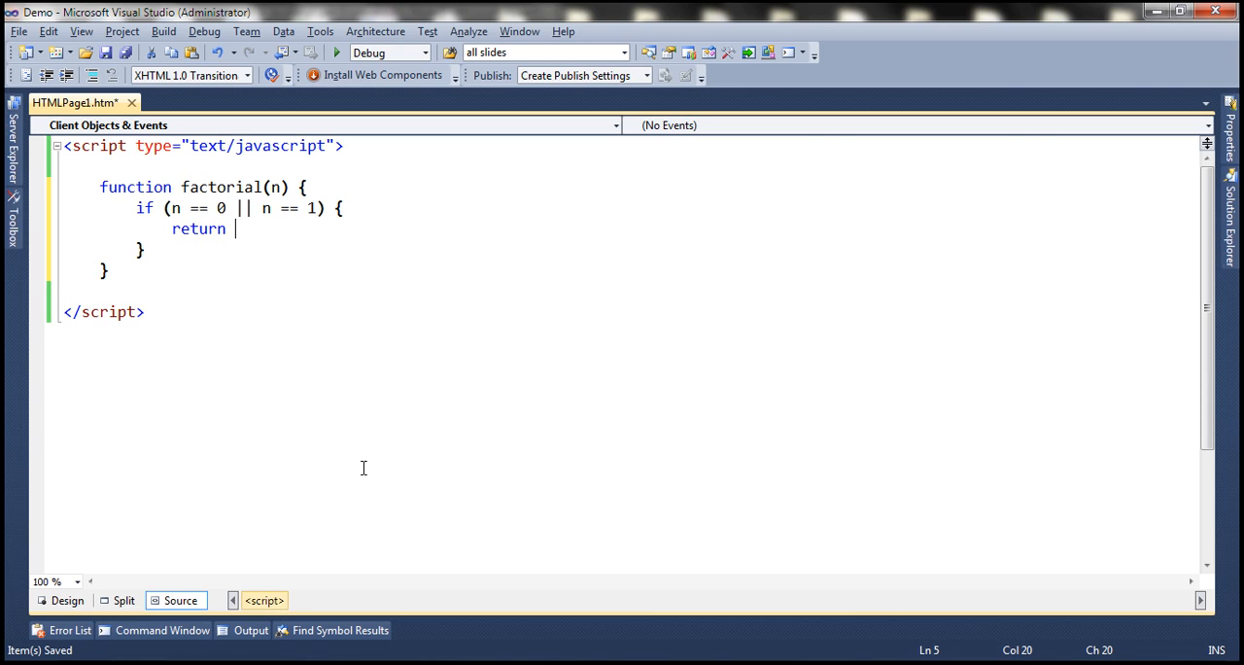
type("1;")
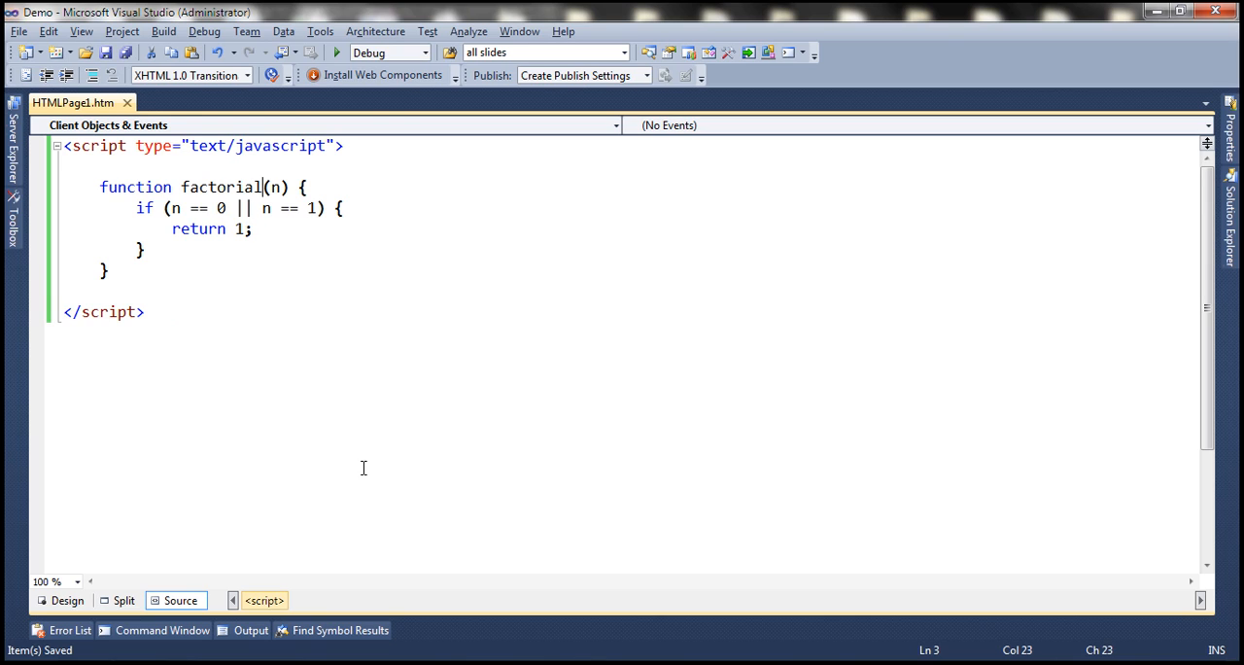
key("Enter")
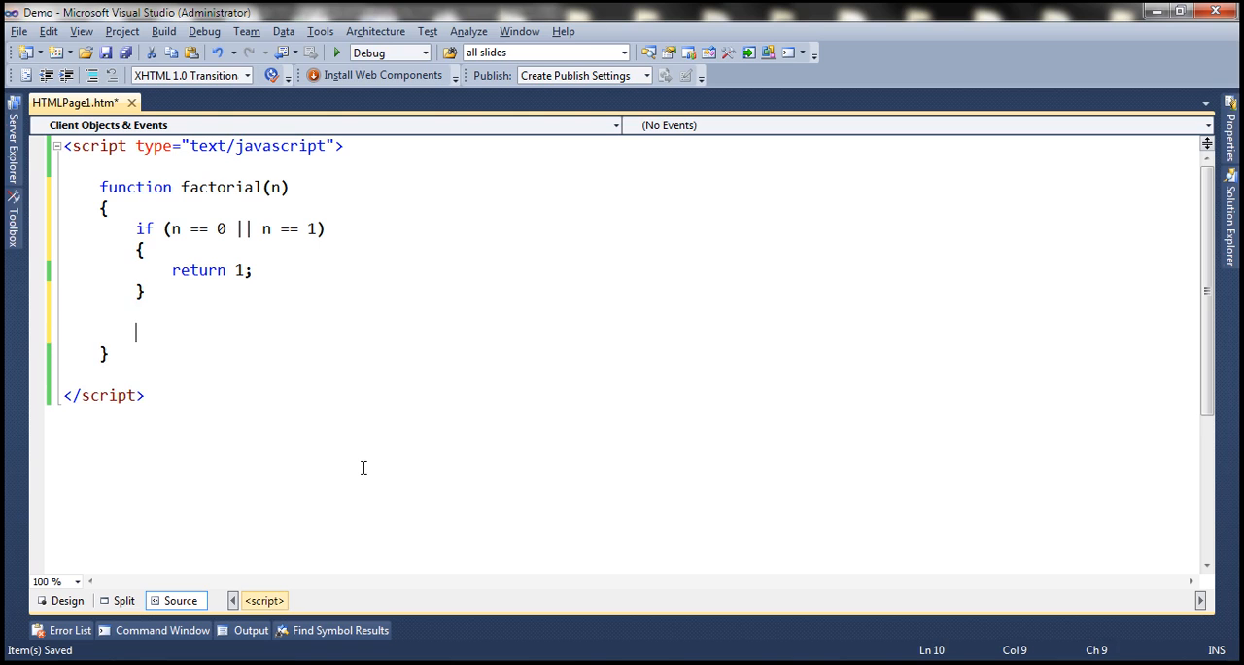
Declare var result = n; and open a while (n > 1) loop.
type("var result =")
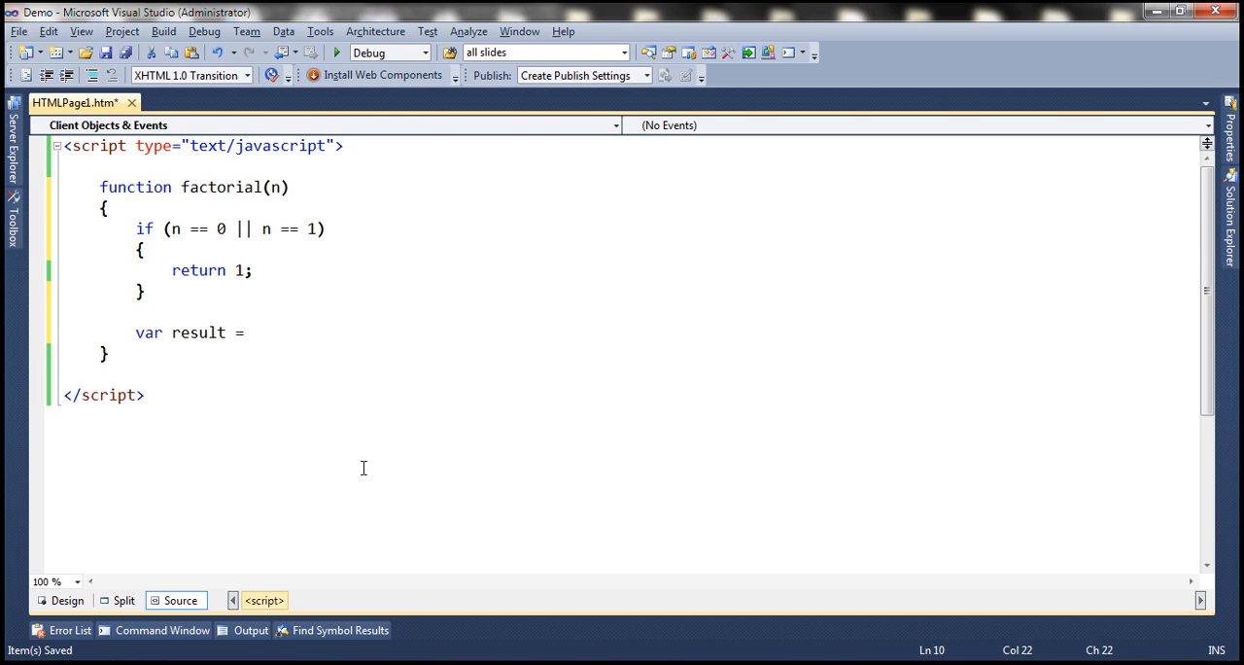
type("n")
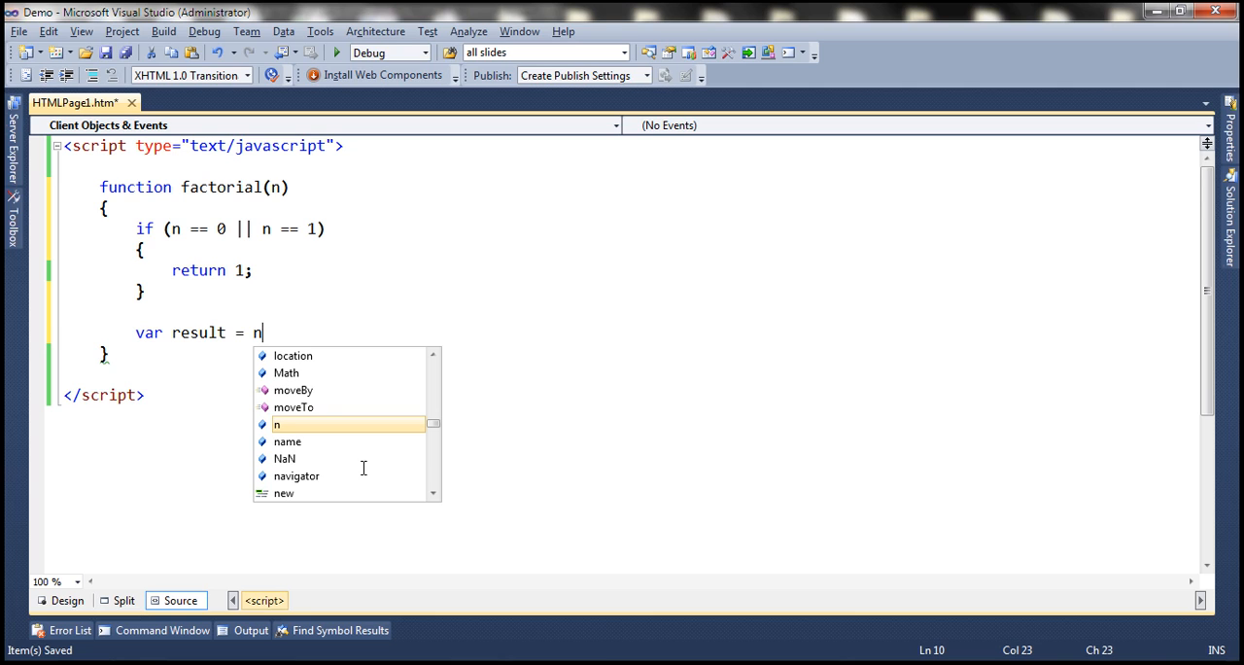
type(";")
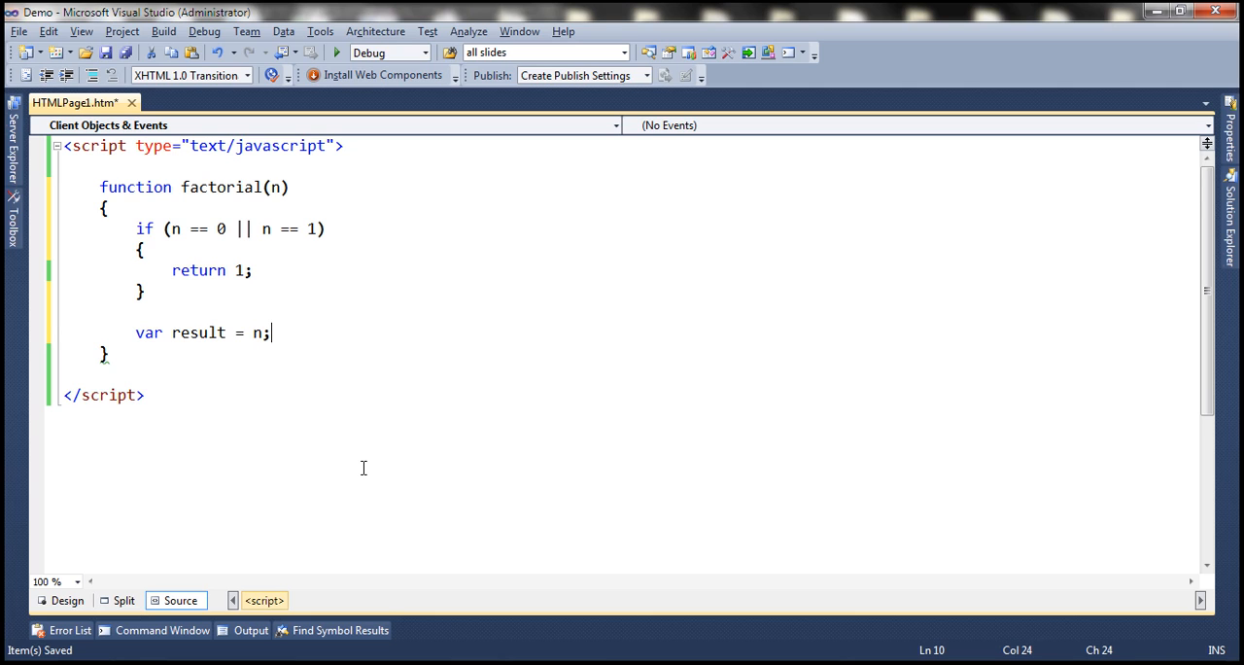
type("whil")
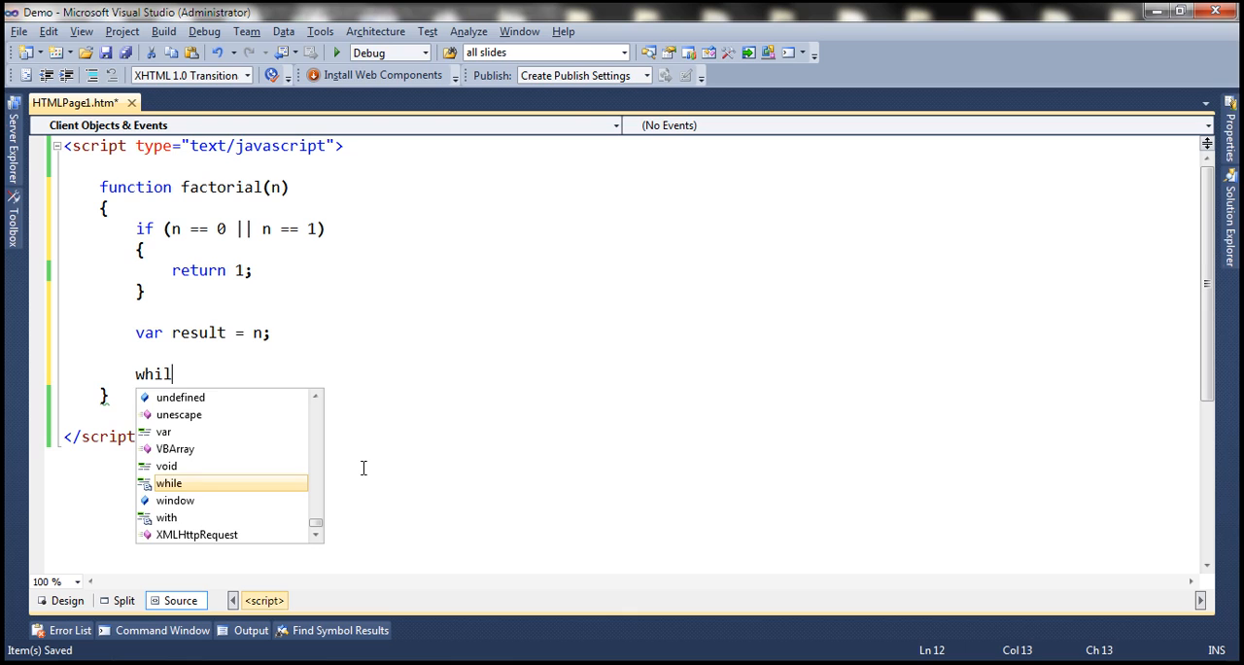
type("e(n>1")
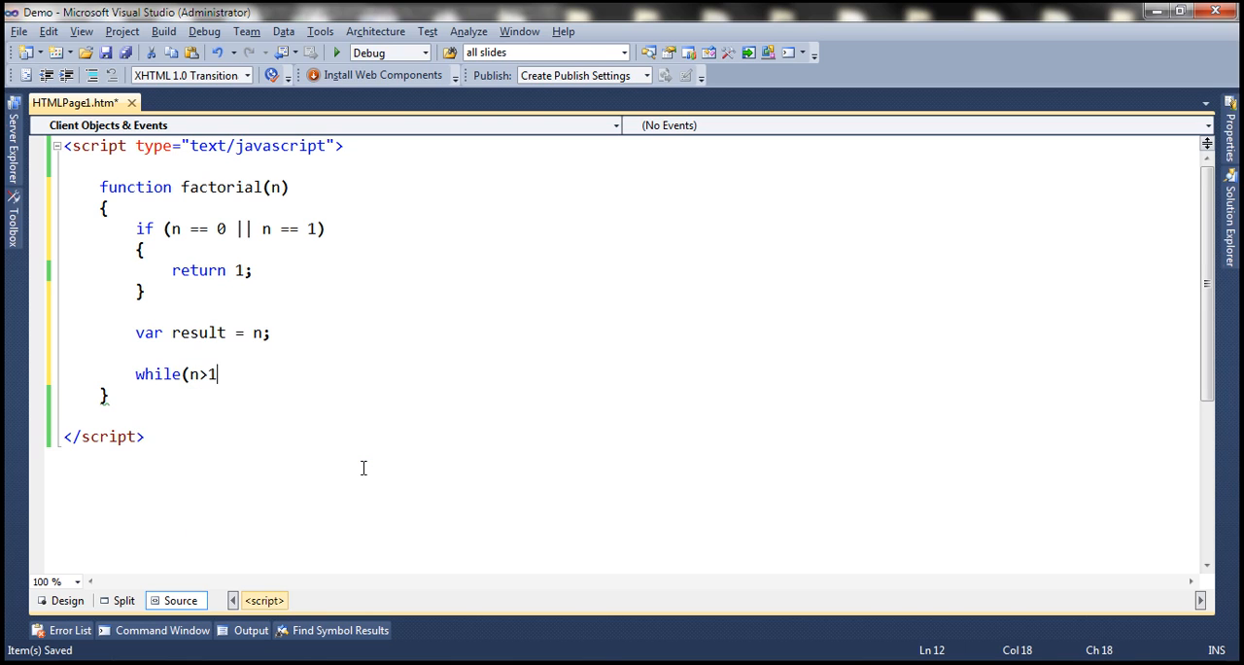
type(") {")
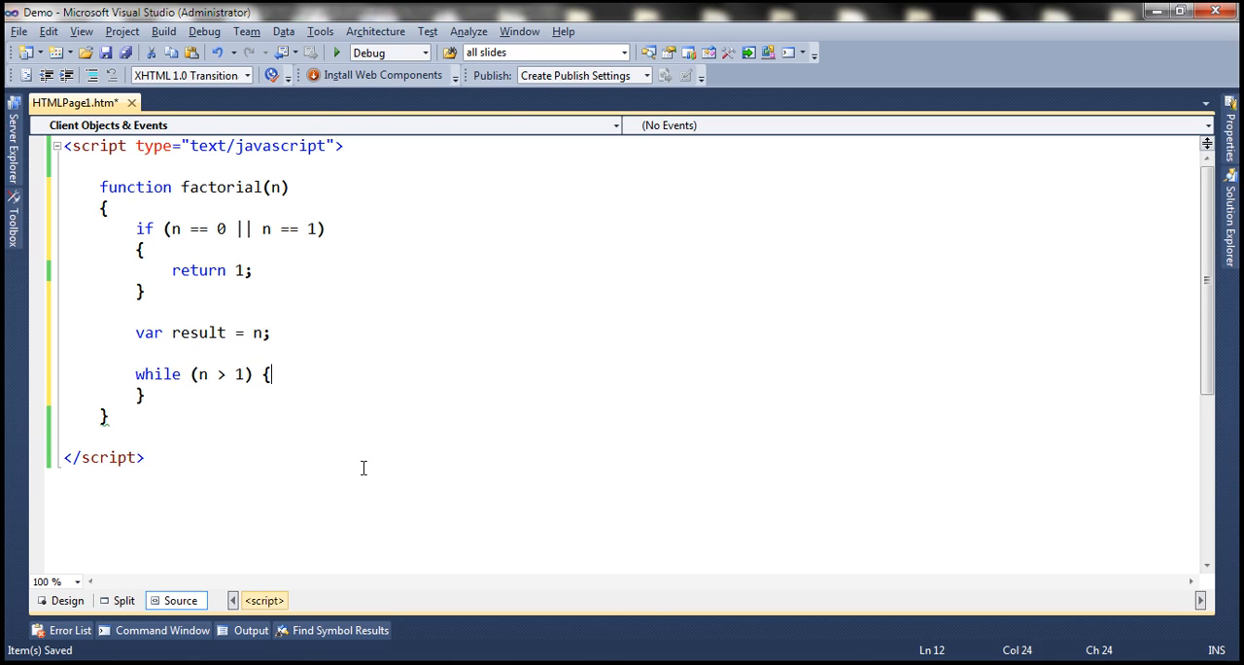
Fill the loop with result = result * (n - 1) and n = n - 1, then return result.
type("result")
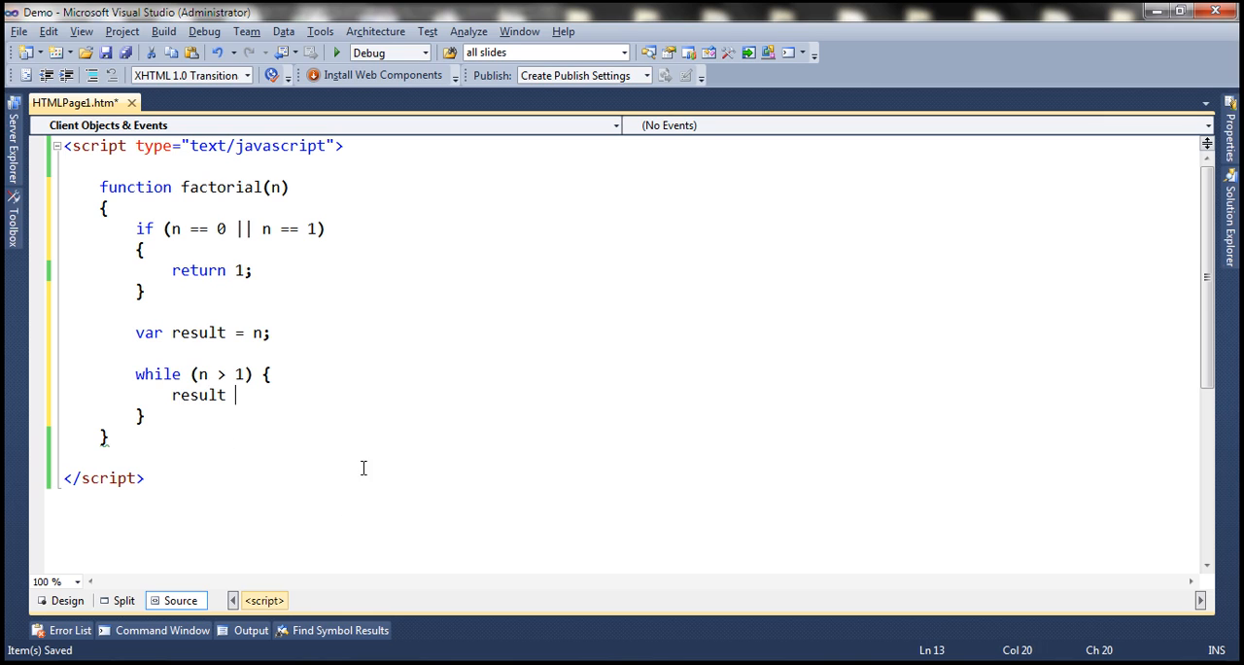
type("result")
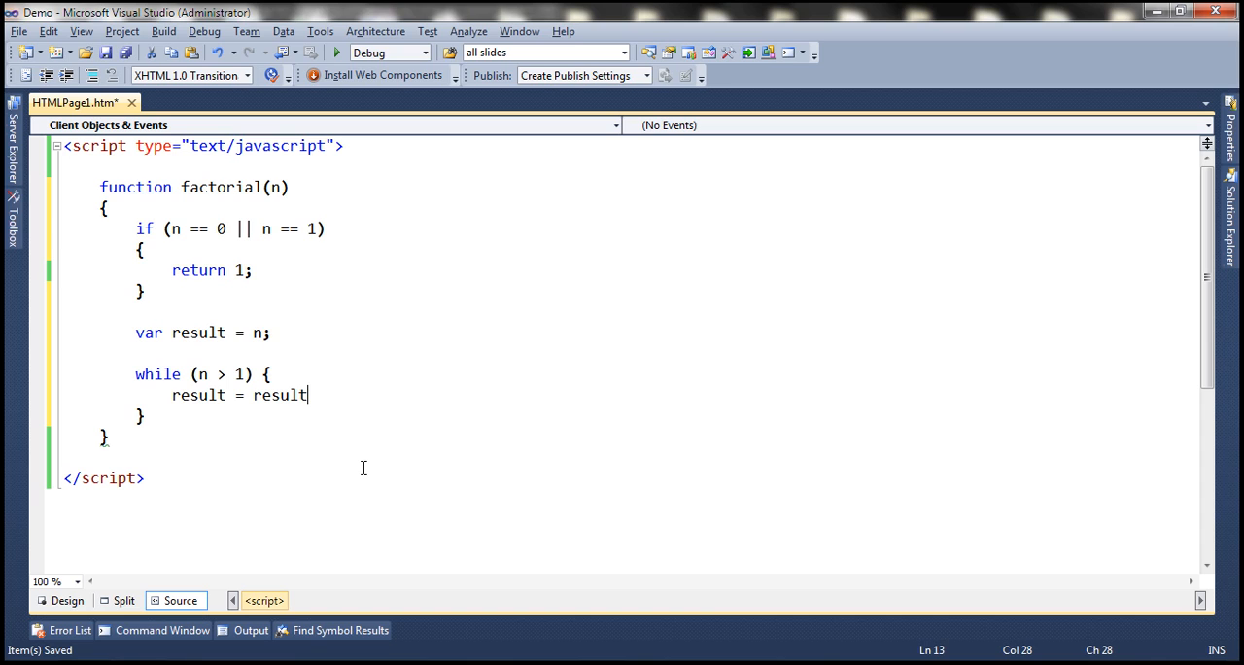
type("* ()")
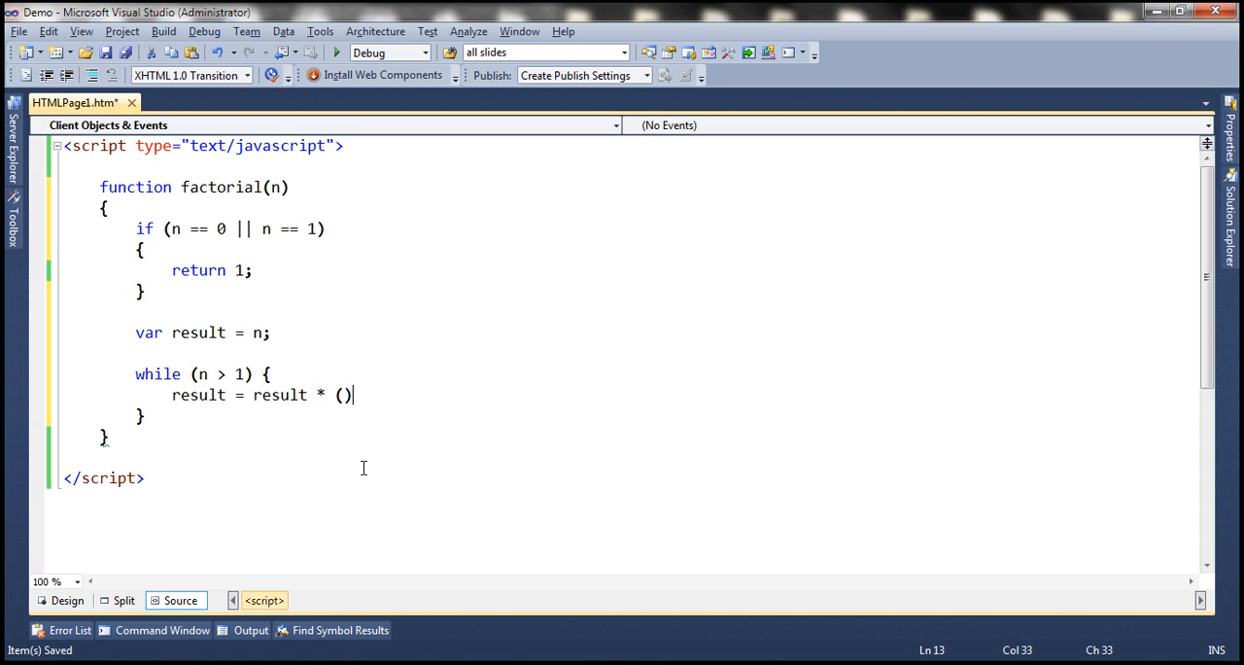
type("n-")
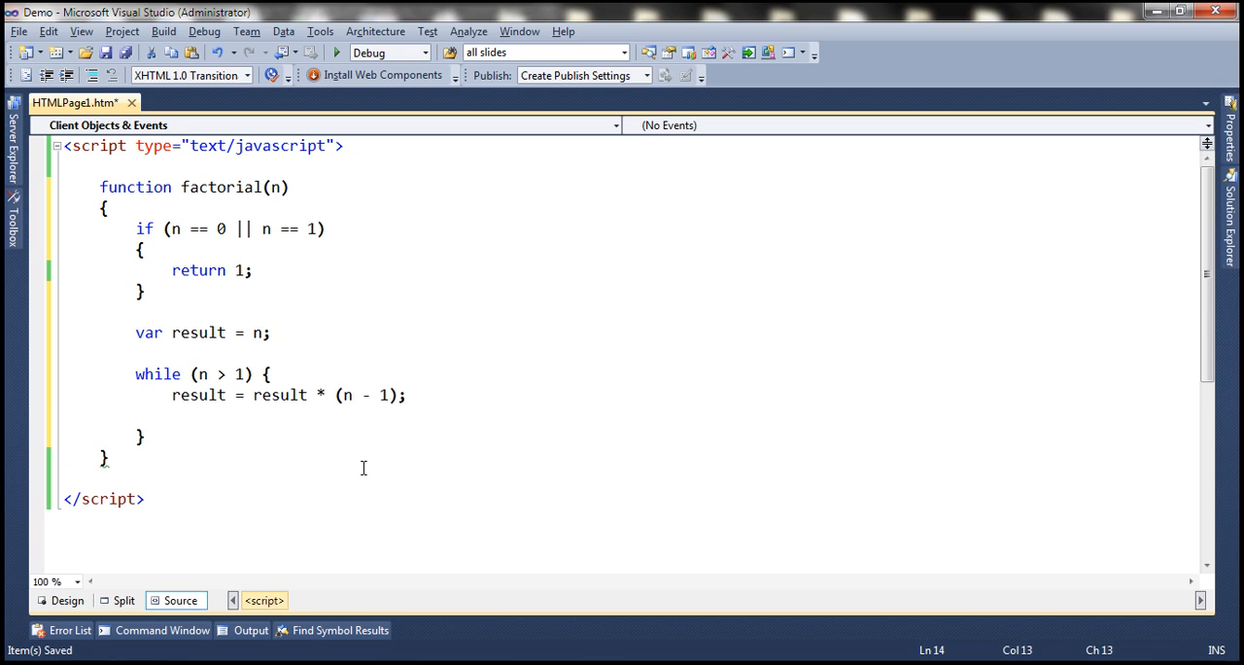
type("n = n-1")
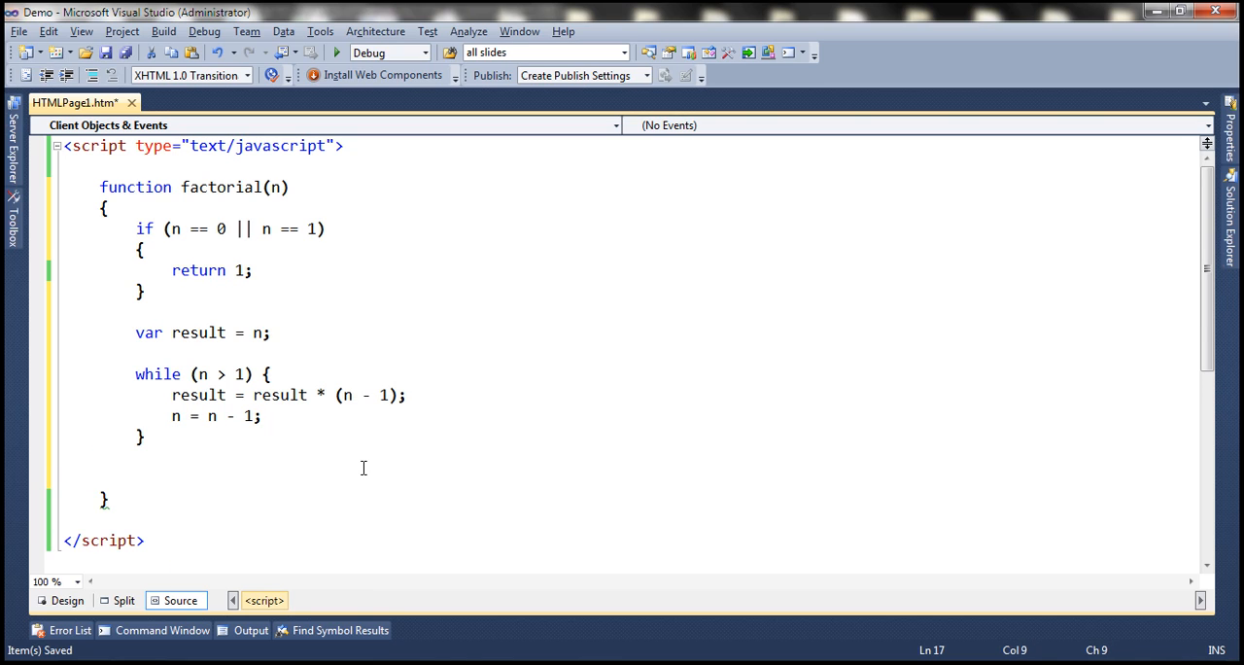
type("return res")
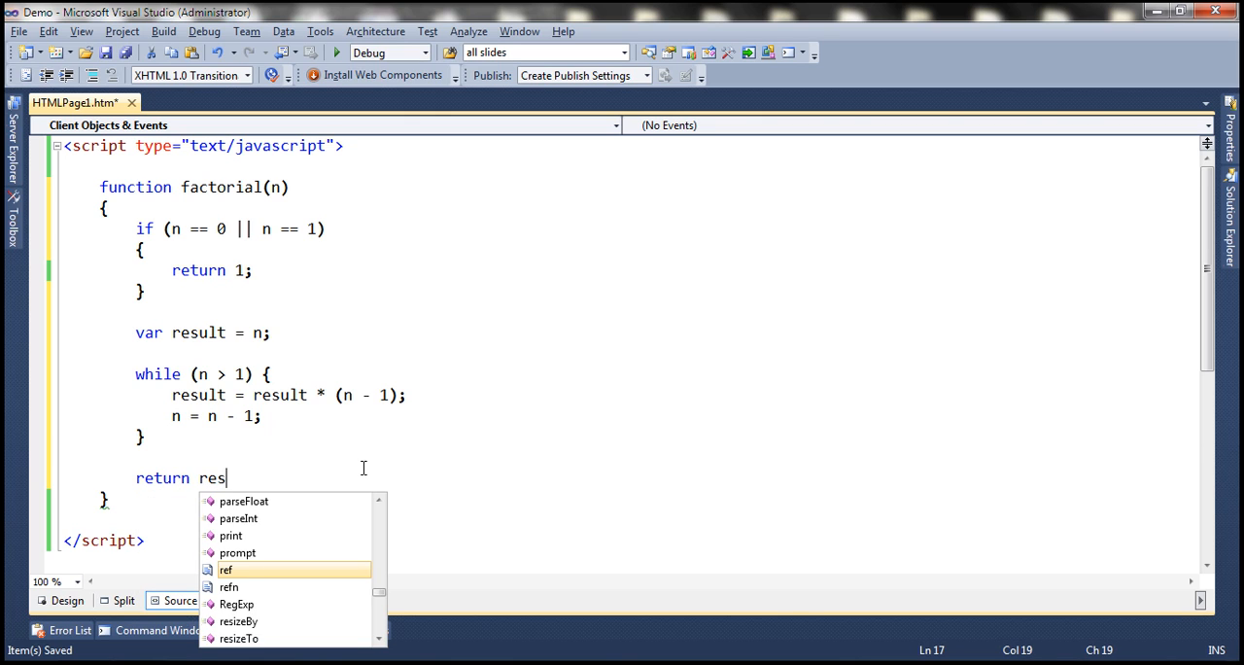
type("ult;")
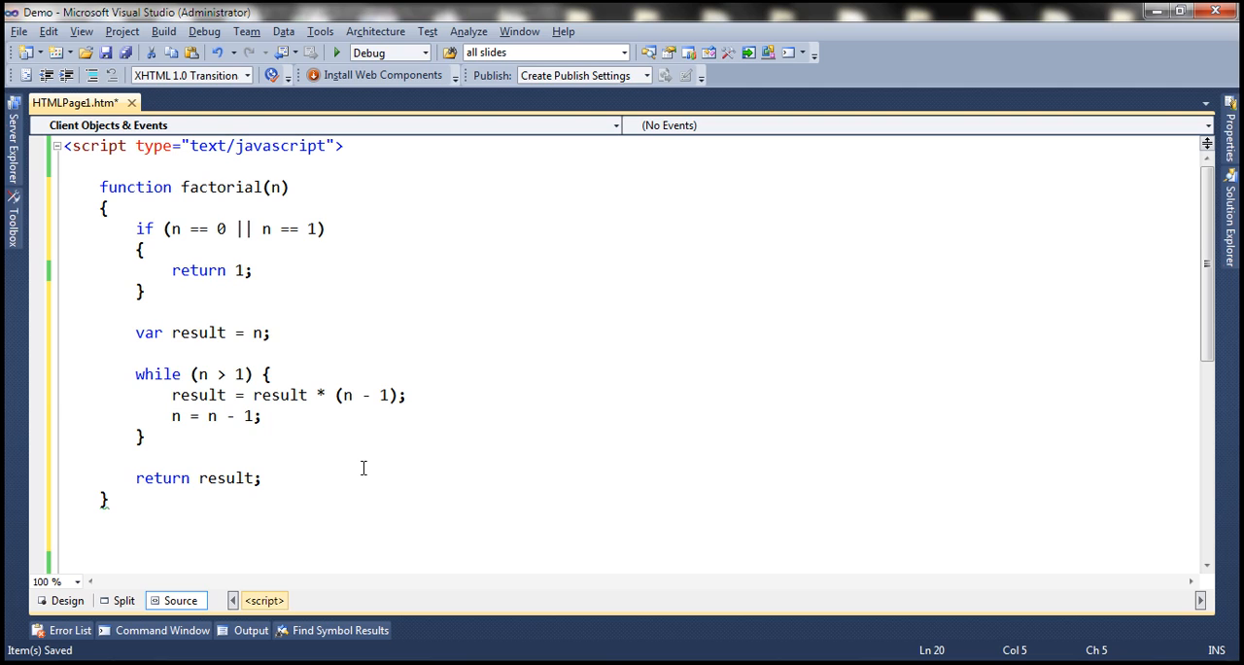
Add document.write(factorial(5)); and confirm the browser page shows 120.
type("factorial")
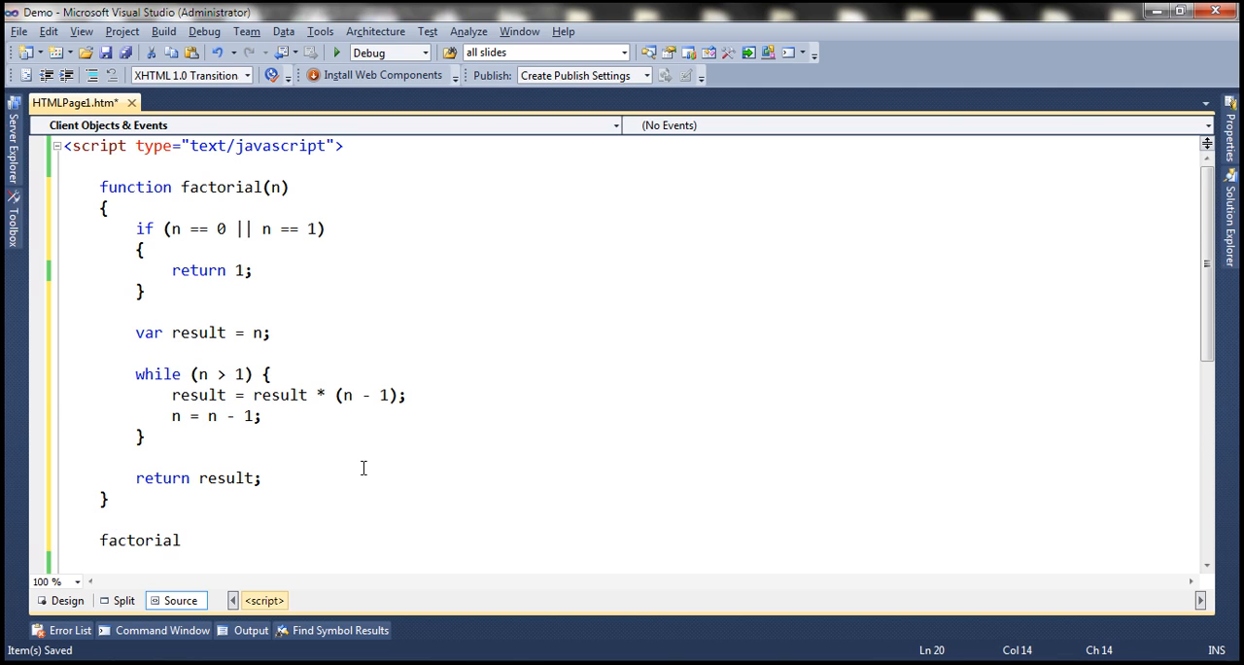
type("(5")
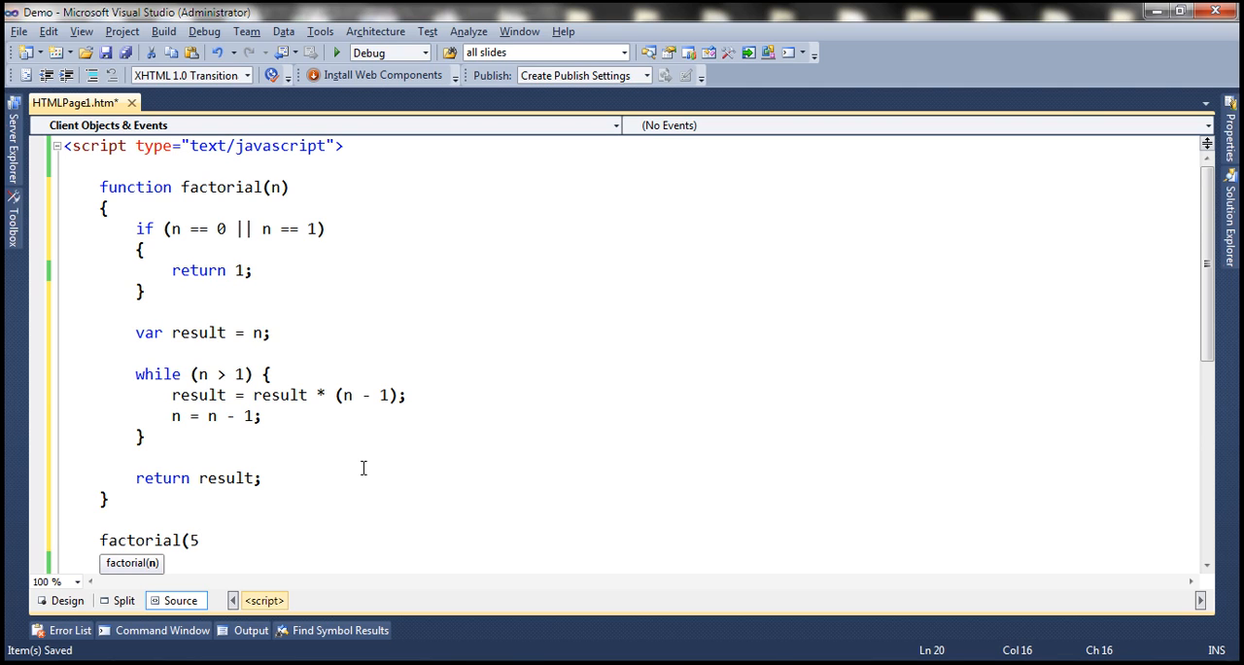
type(");")
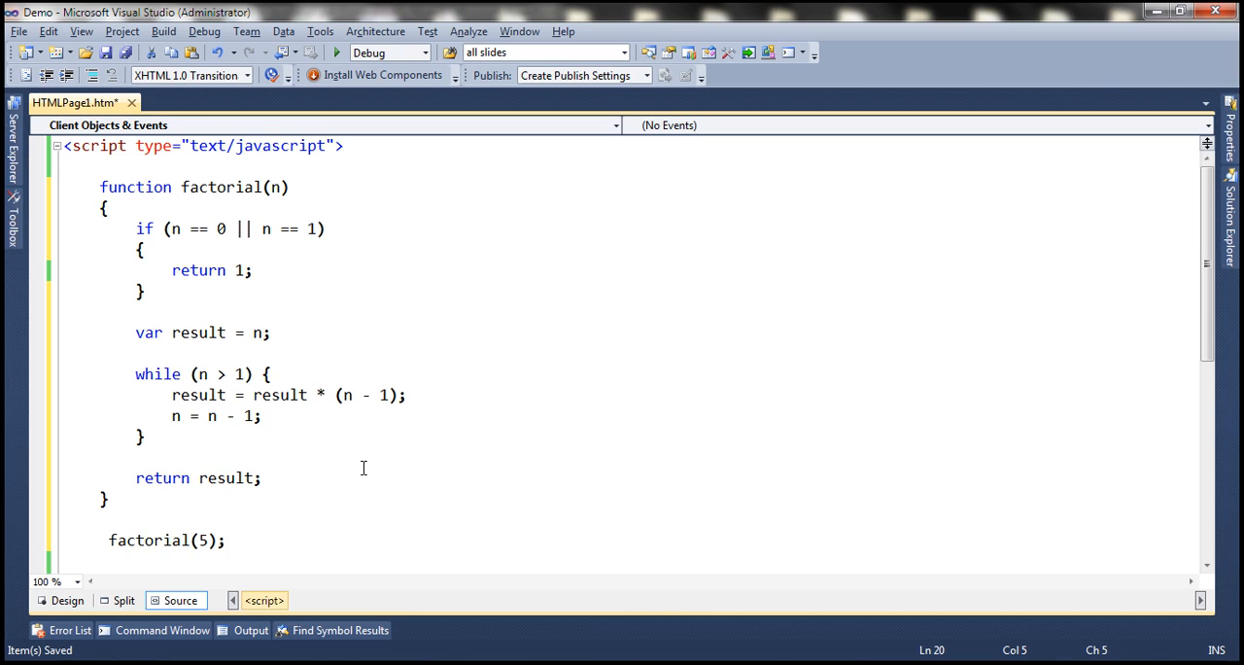
type("document.write(")
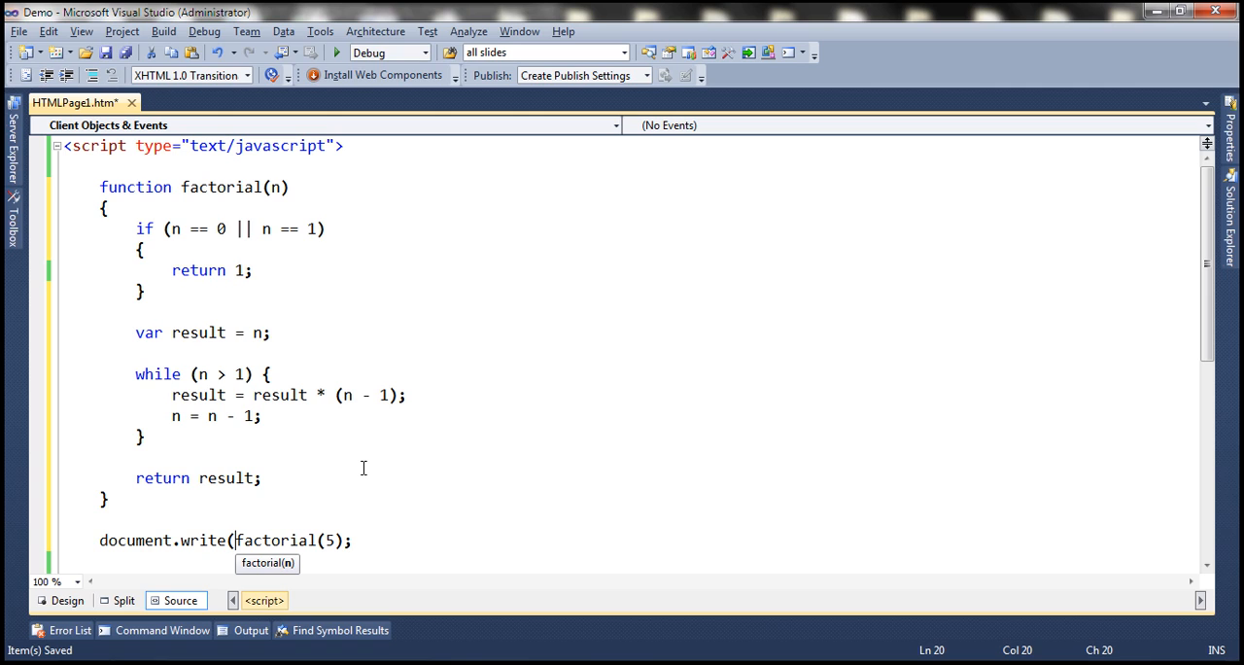
type(")")
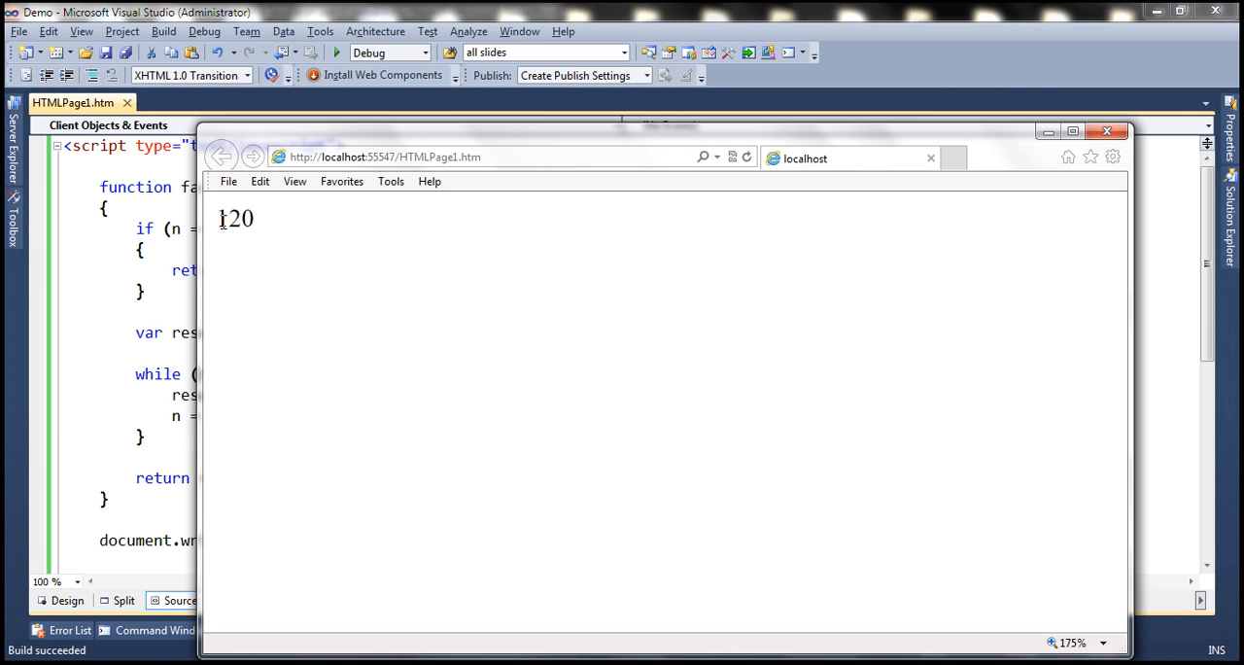
double_click(235, 218)
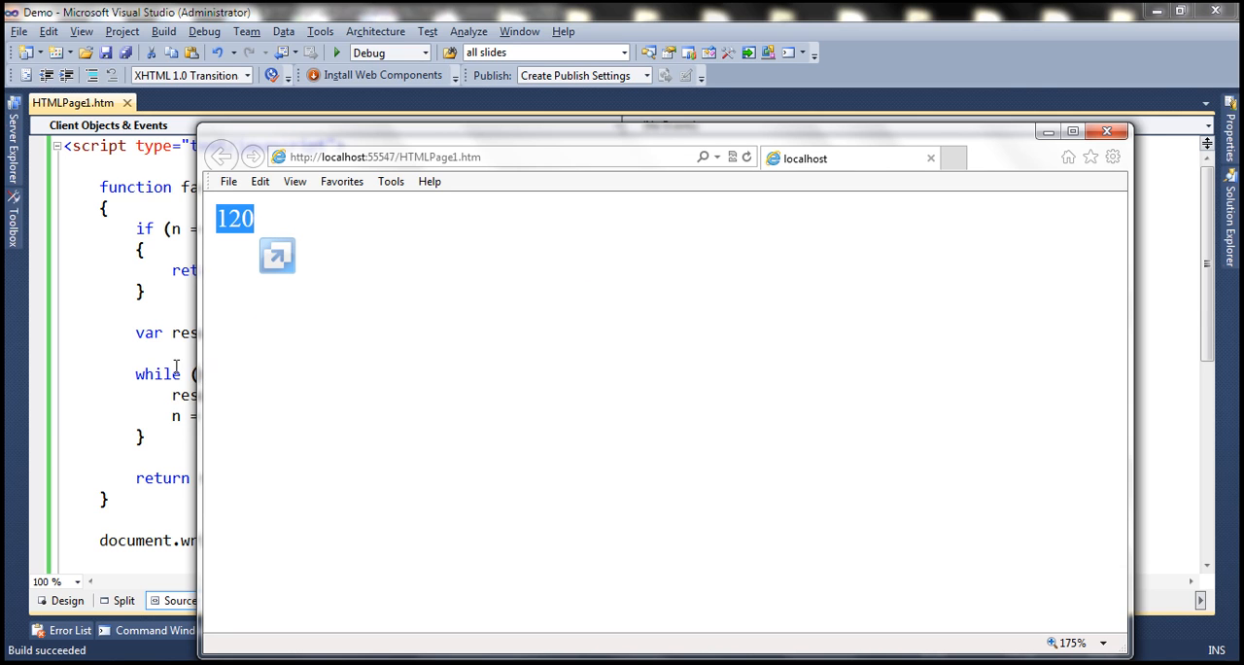
type("not")
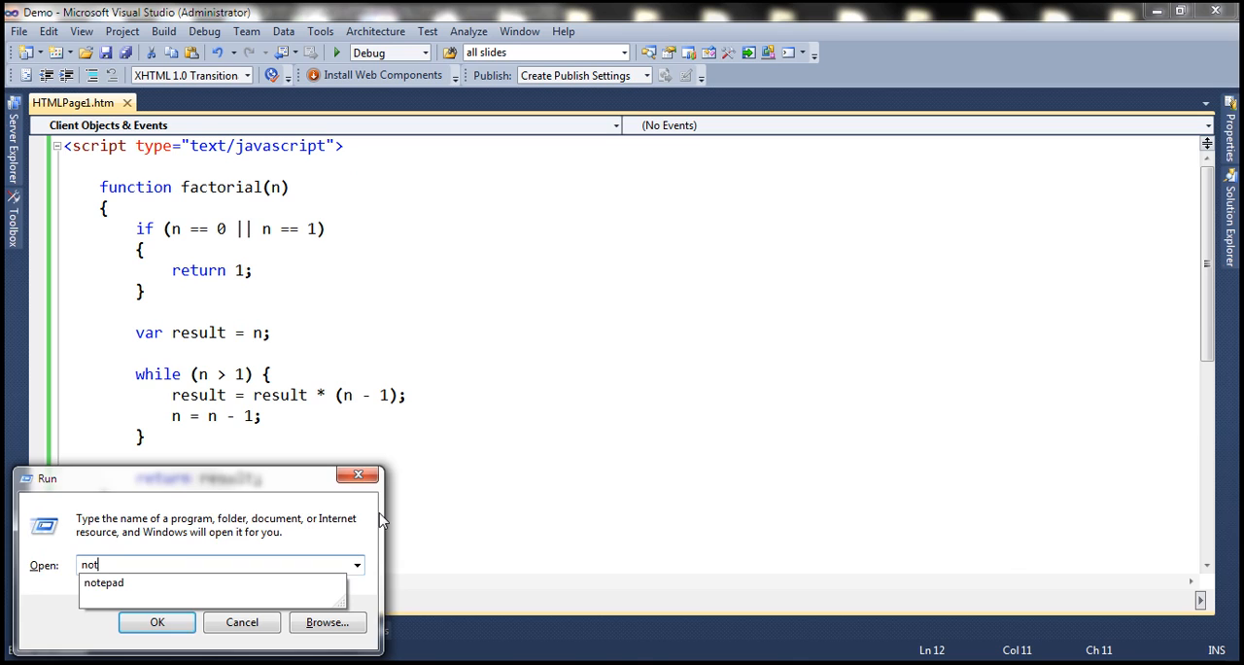
Open Notepad and record the first pass: n = 5, result = 5.
left_click(156, 622)
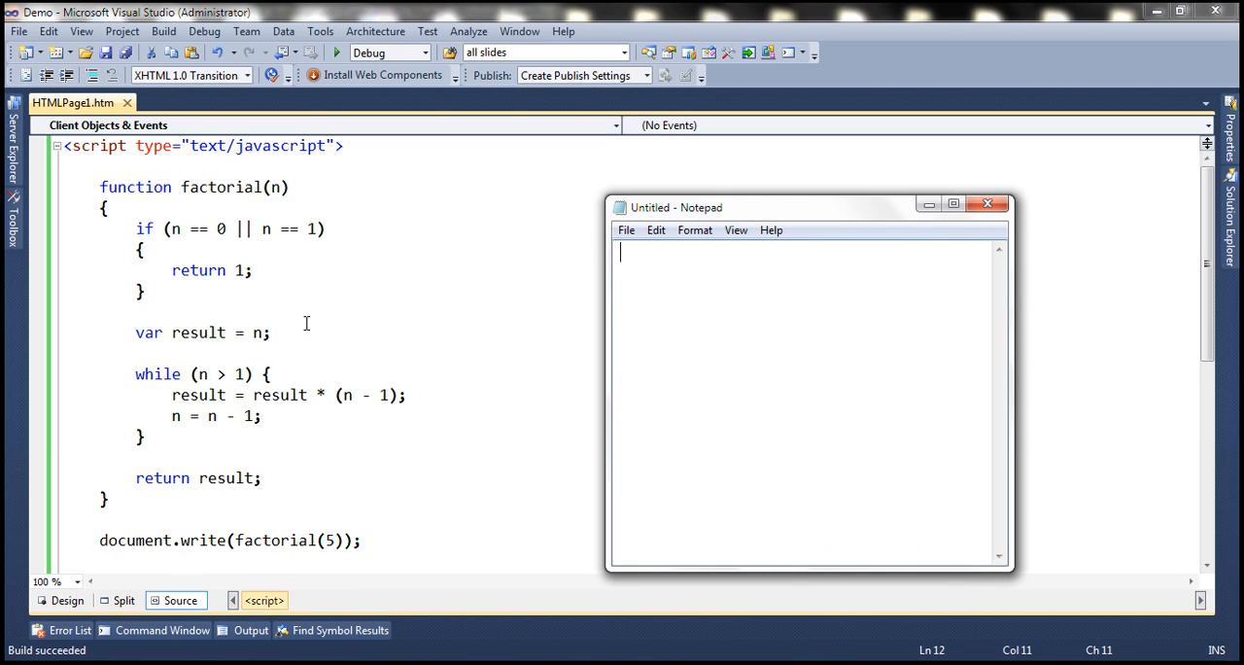
mouse_move(260, 305)
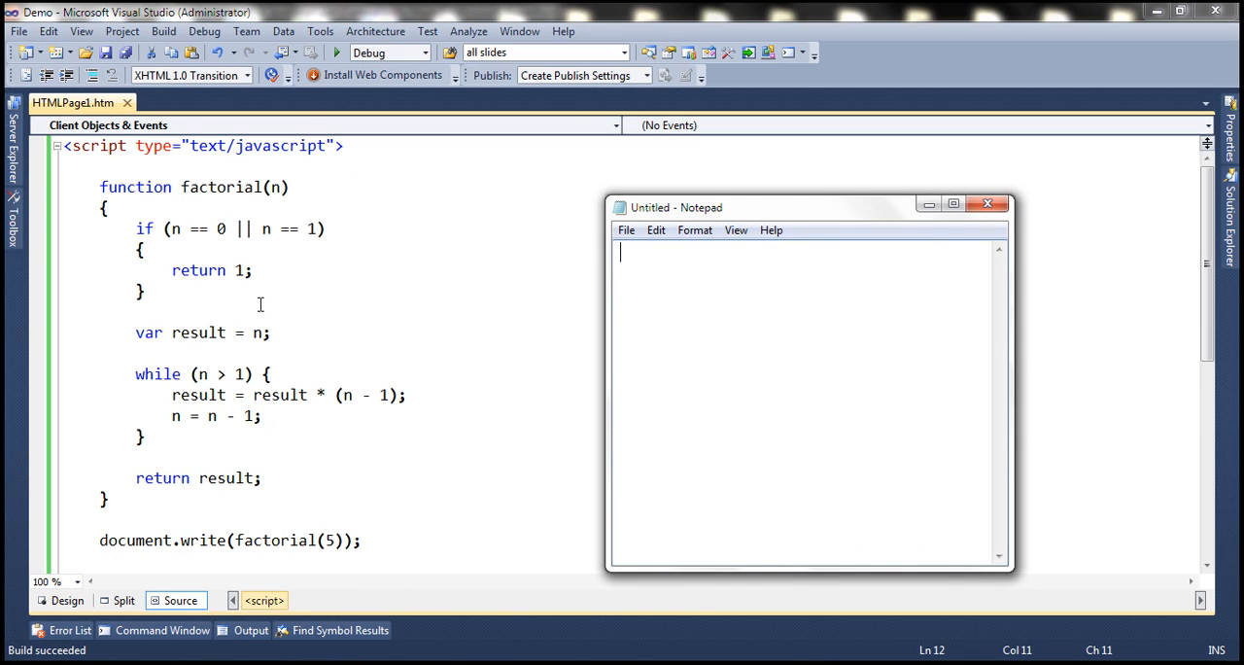
type("n =")
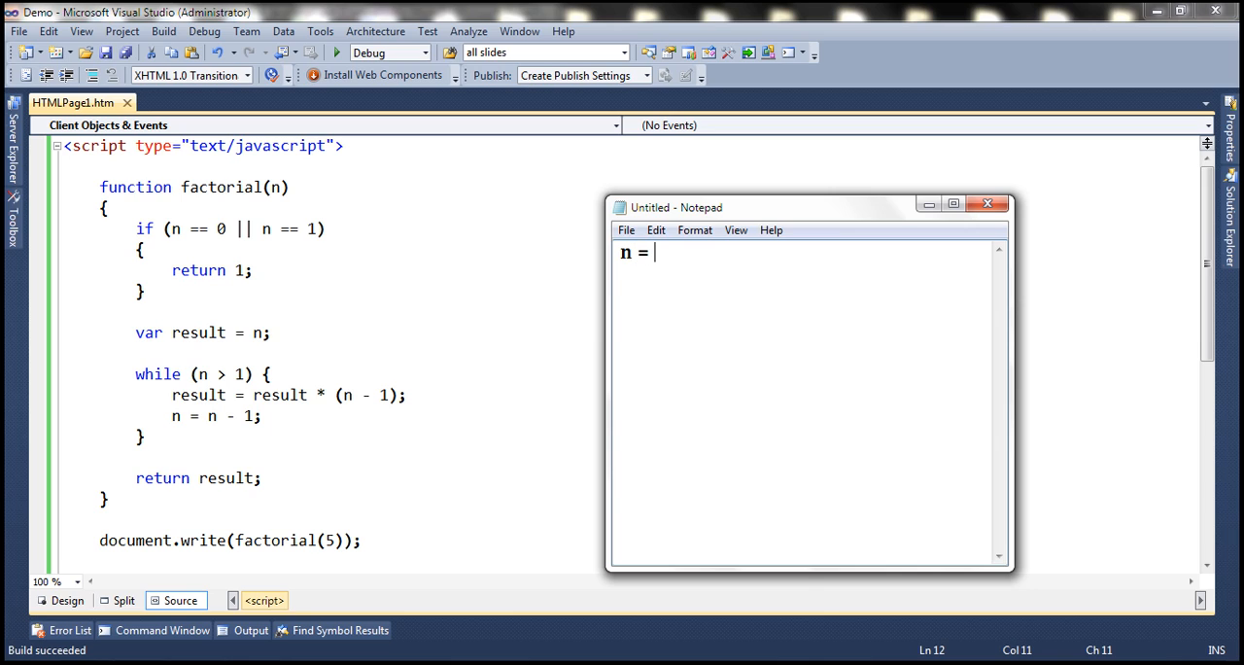
type("5")
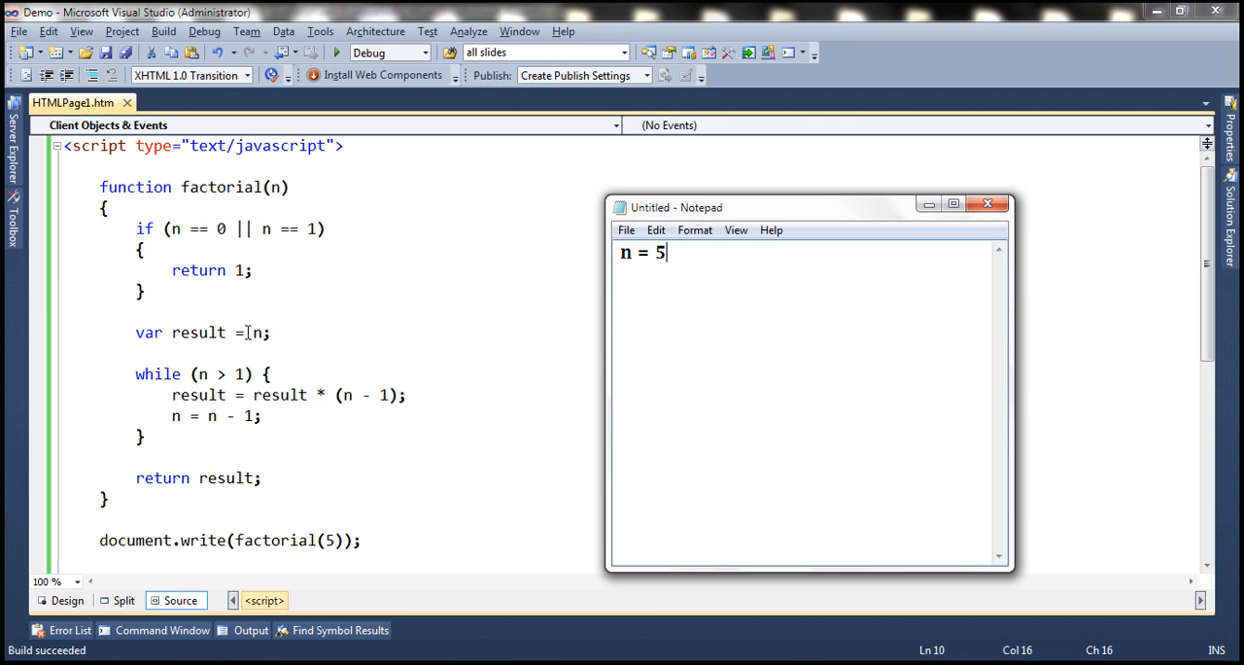
type("re")
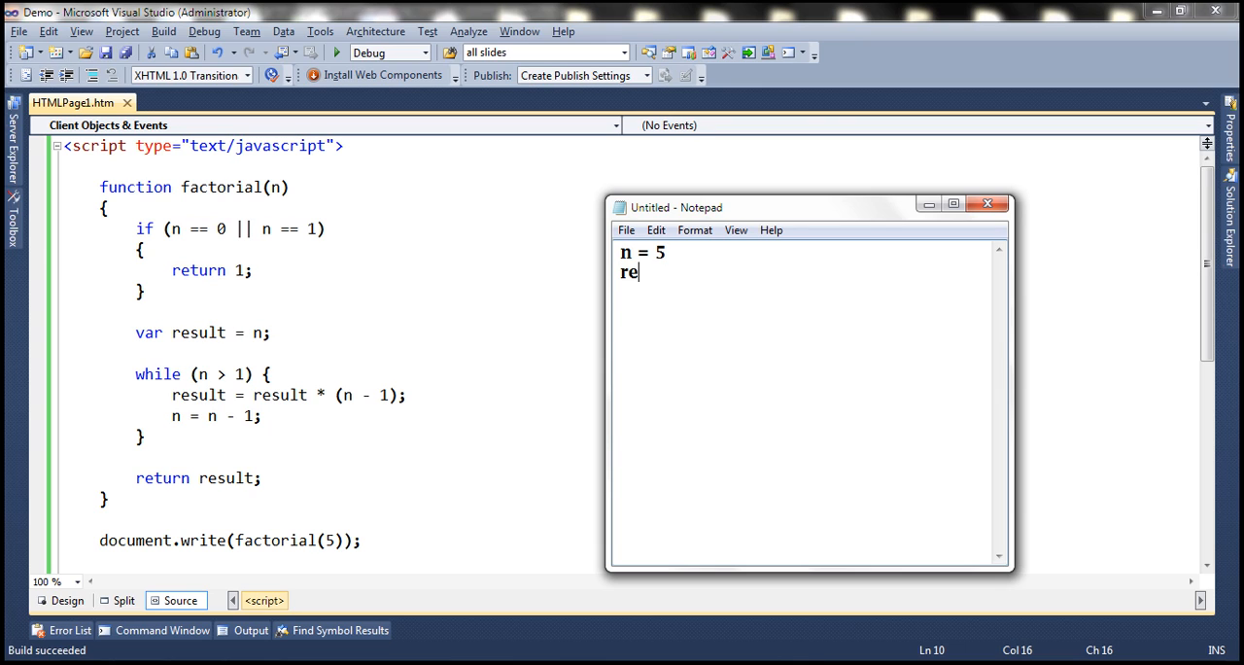
type("sult = 5")
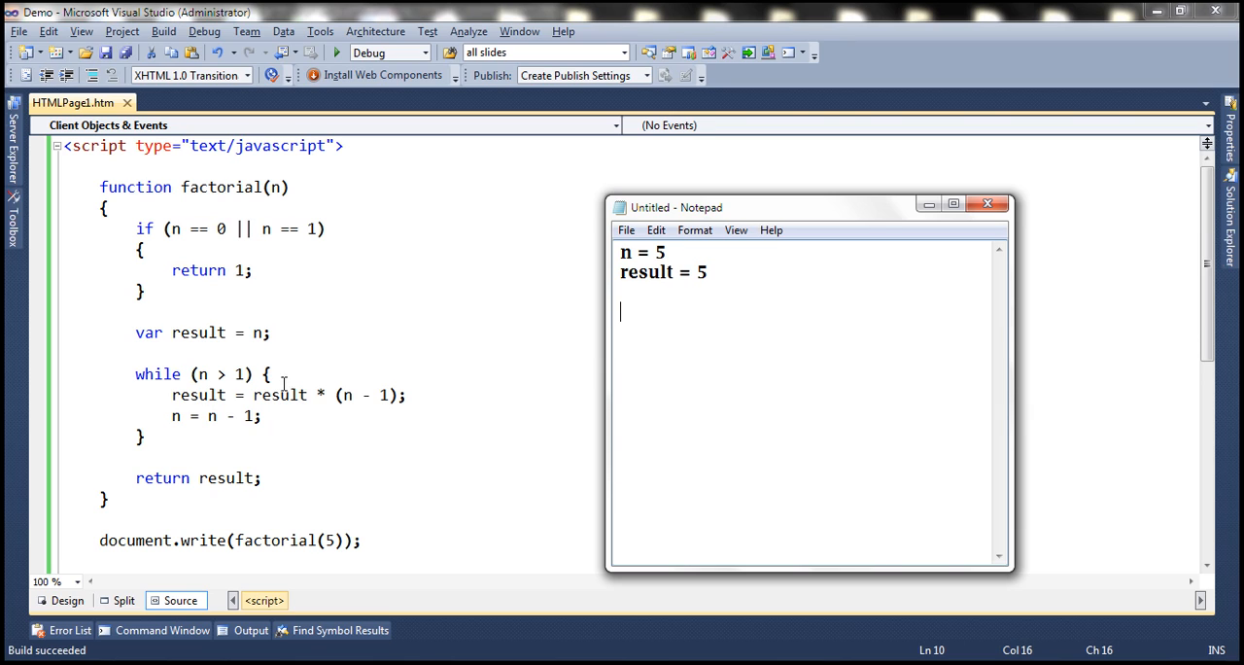
mouse_move(204, 377)
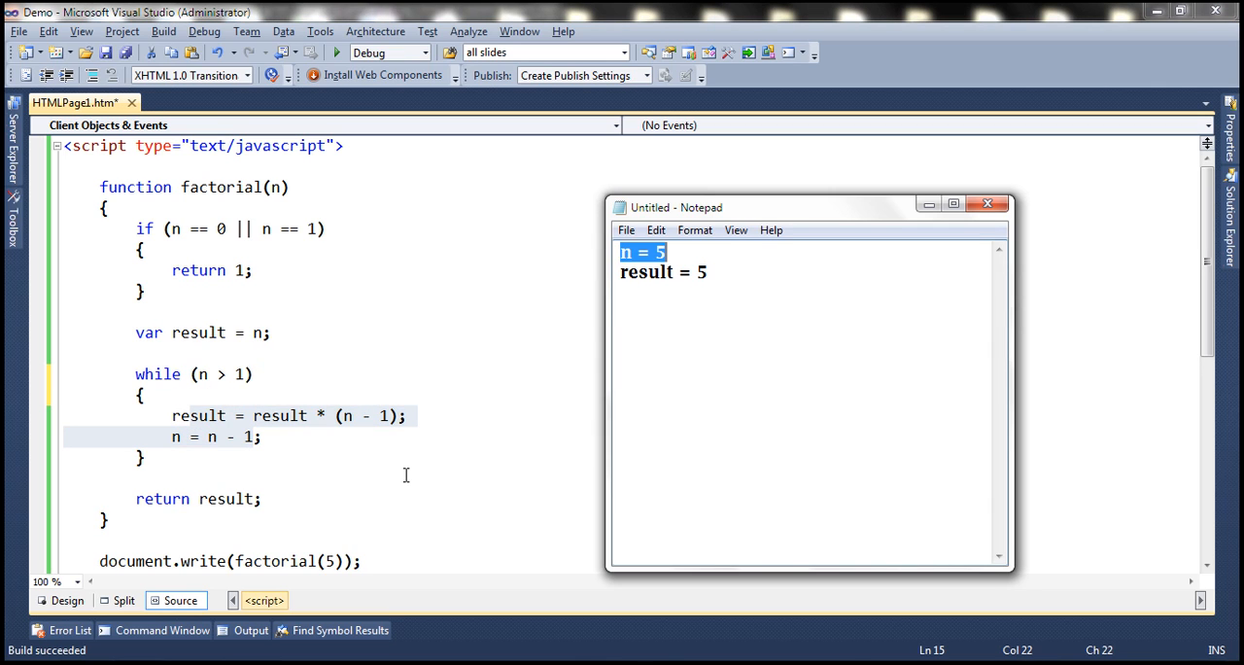
Add the second pass n = 4, result = 20 and select it for copying.
type("n = 5")
type("result = 5")
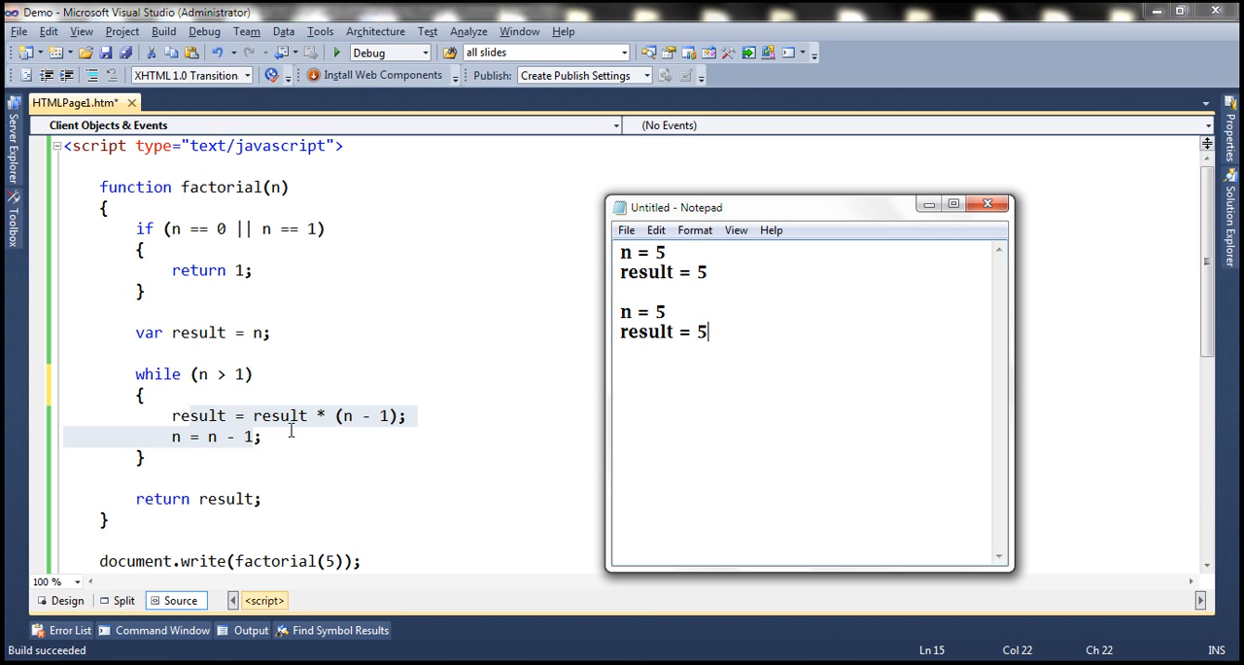
mouse_move(574, 336)
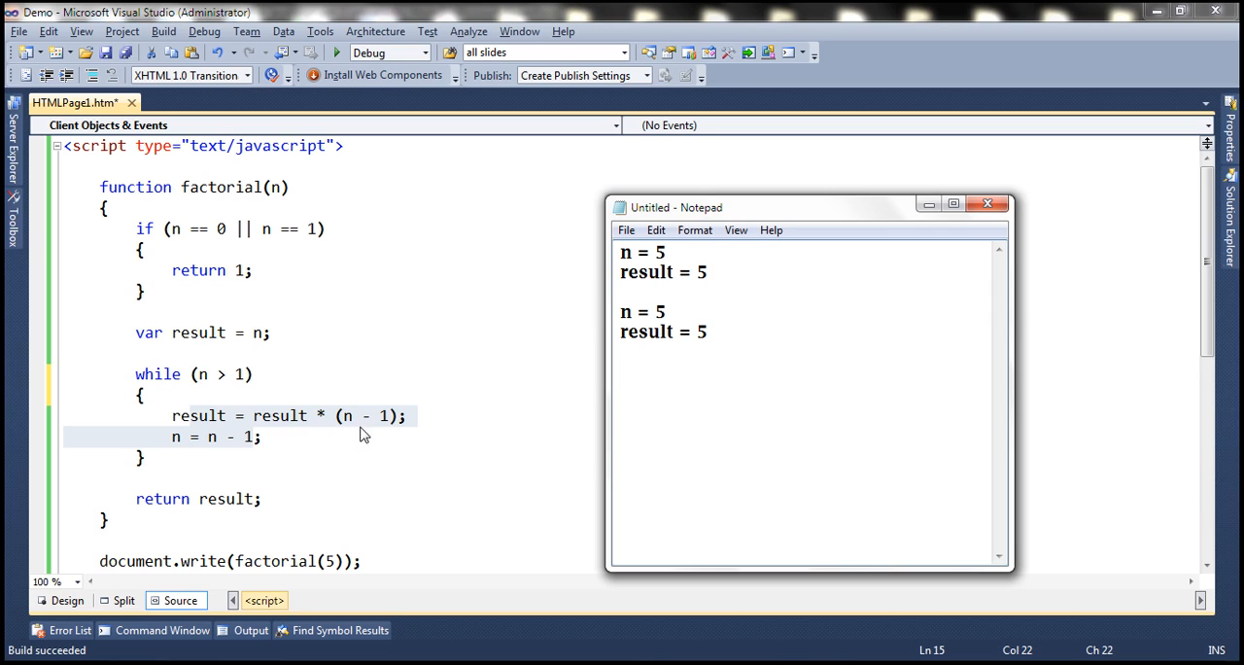
type("20")
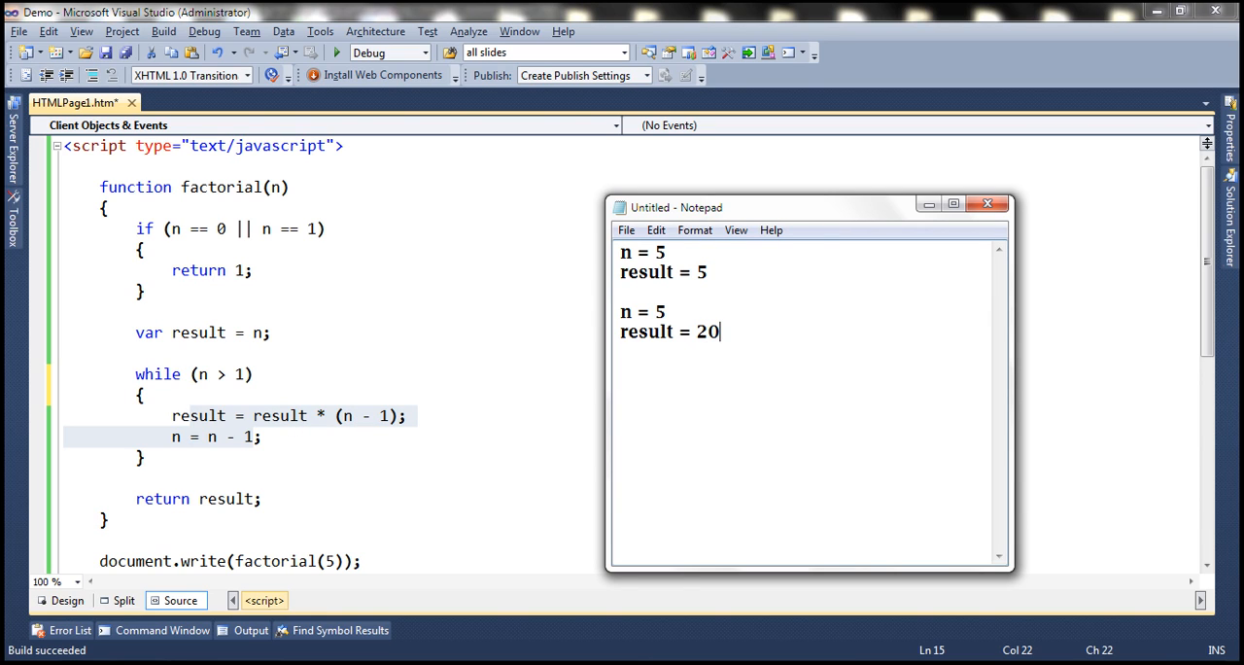
double_click(659, 312)
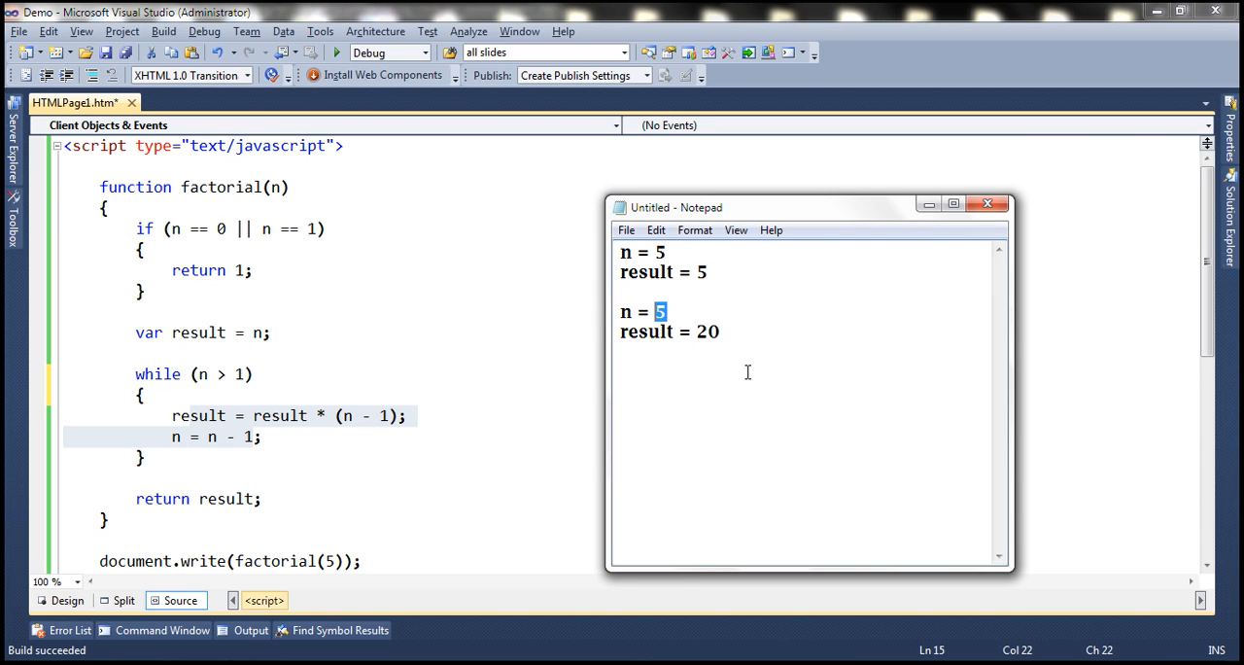
mouse_move(322, 468)
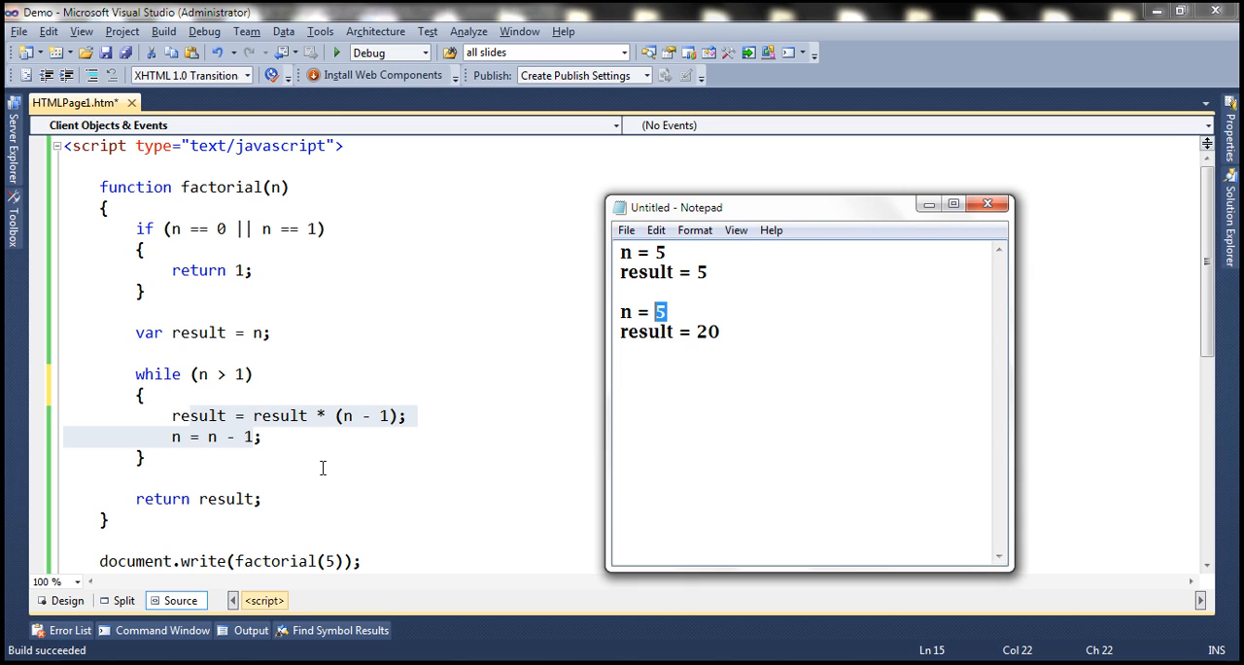
type("4")
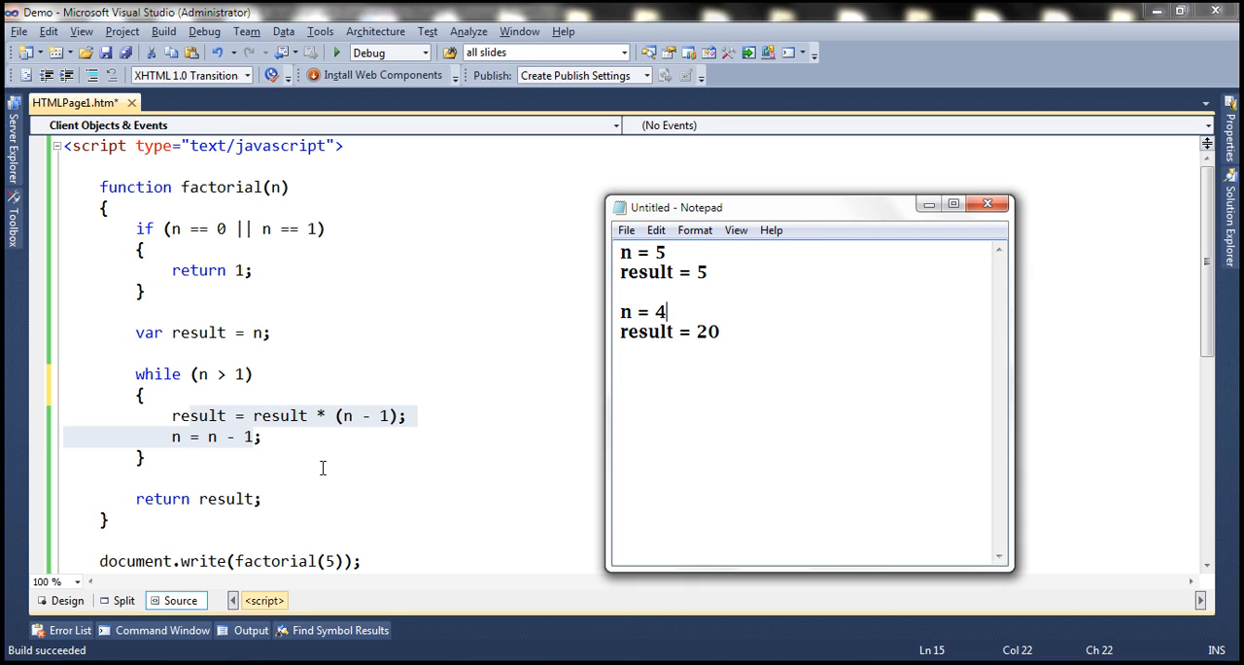
left_click_drag(621, 311, 720, 331)
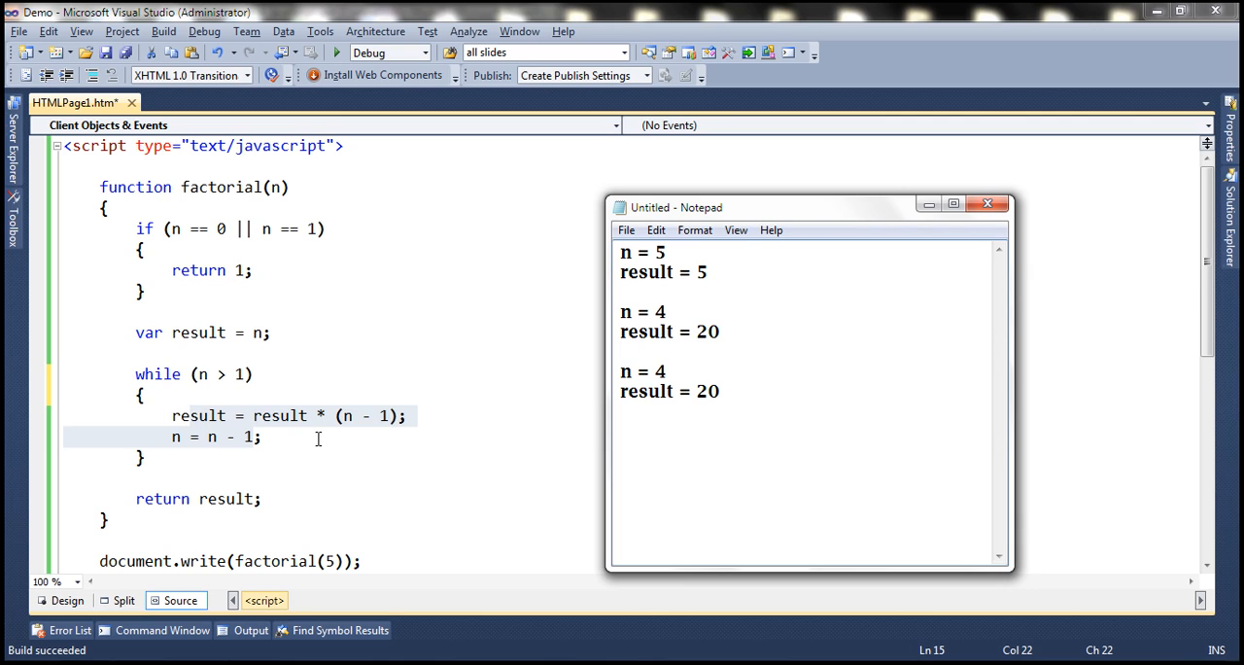
mouse_move(316, 431)
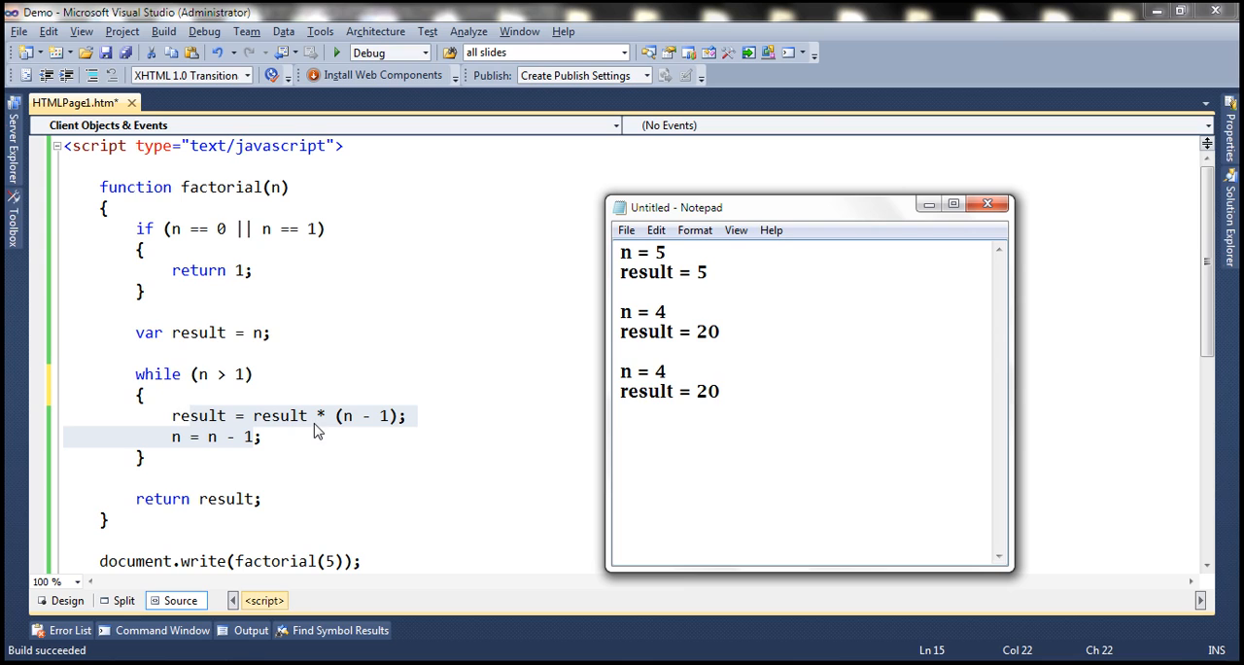
mouse_move(361, 432)
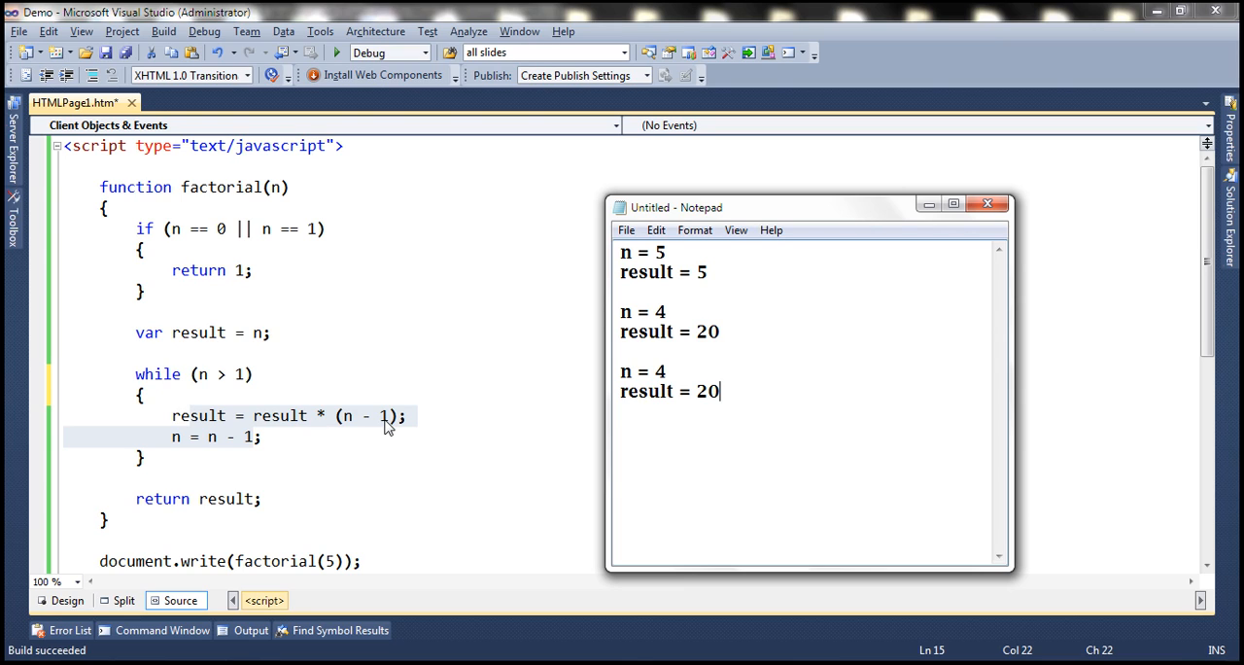
mouse_move(347, 431)
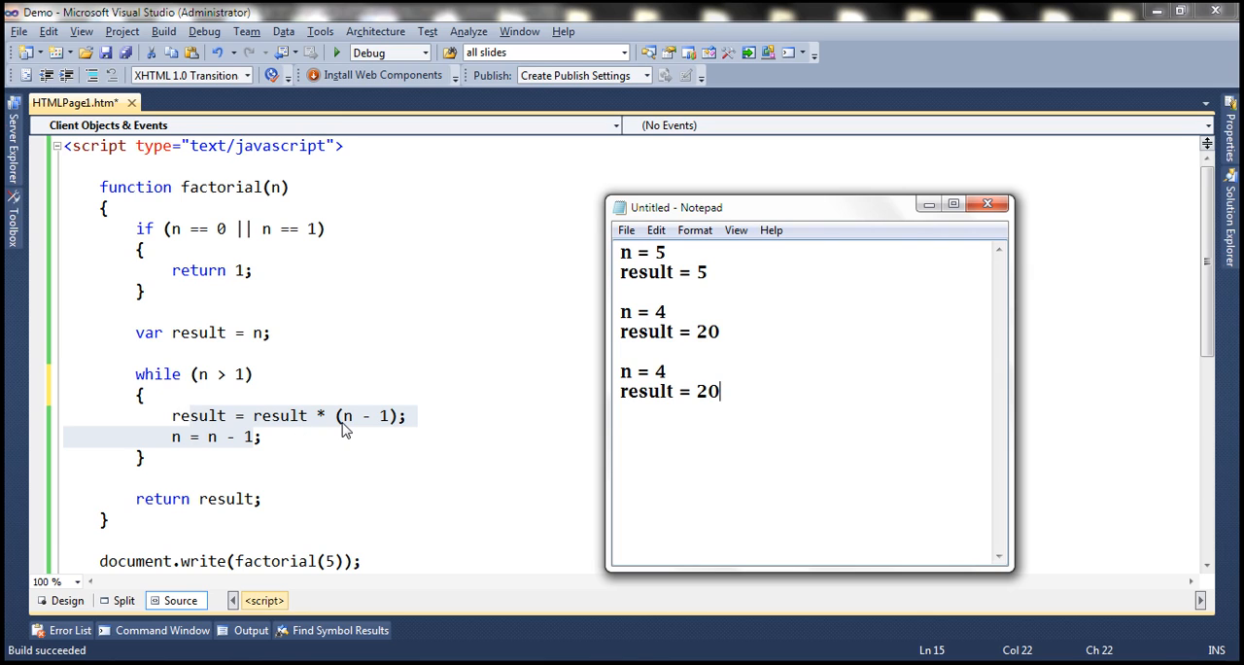
mouse_move(433, 428)
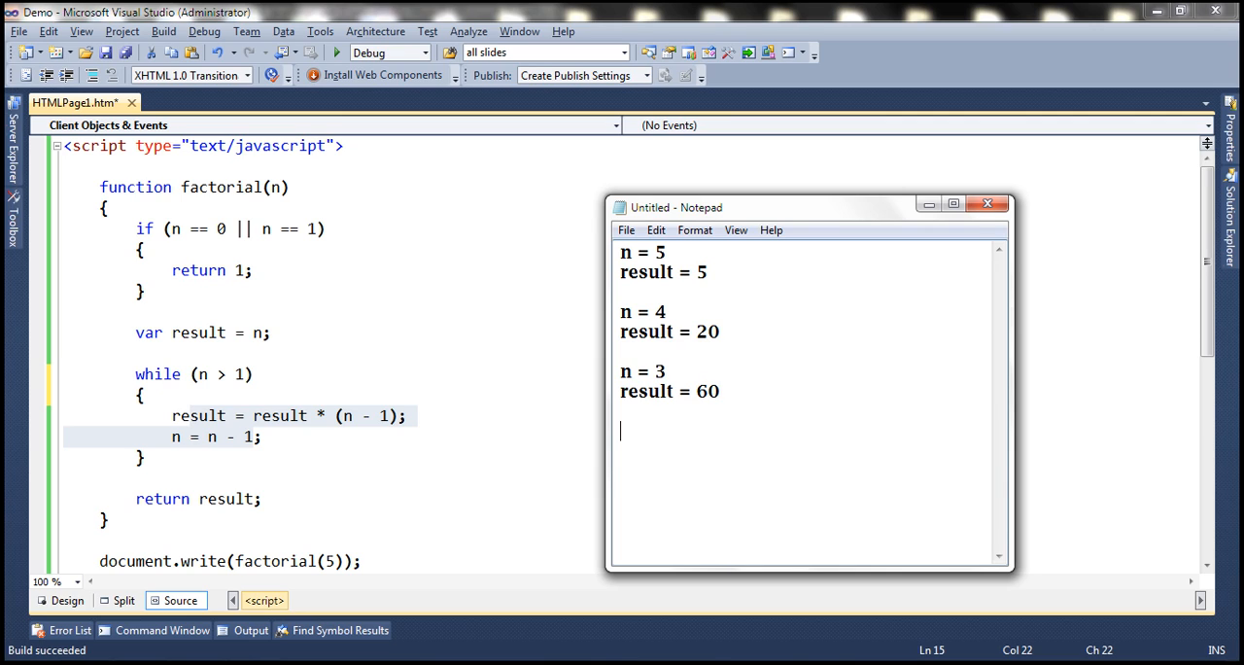
Record result = 120 for the n = 2 pass.
type("n =2")
type("resu")
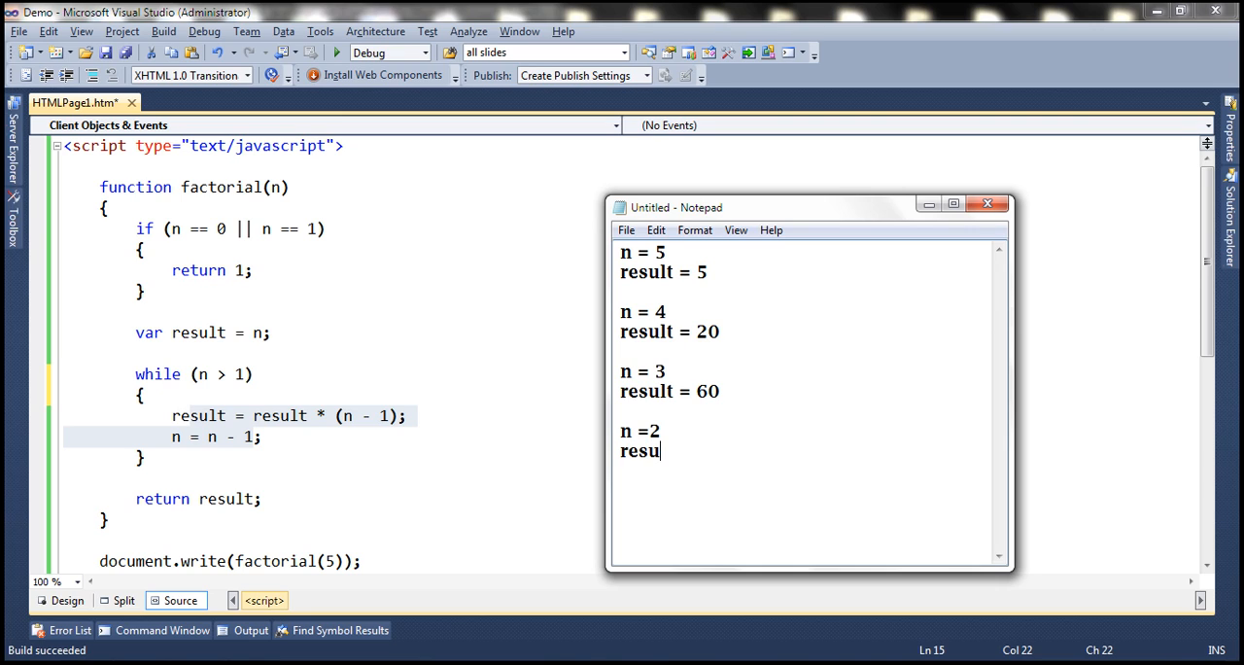
type("lt =")
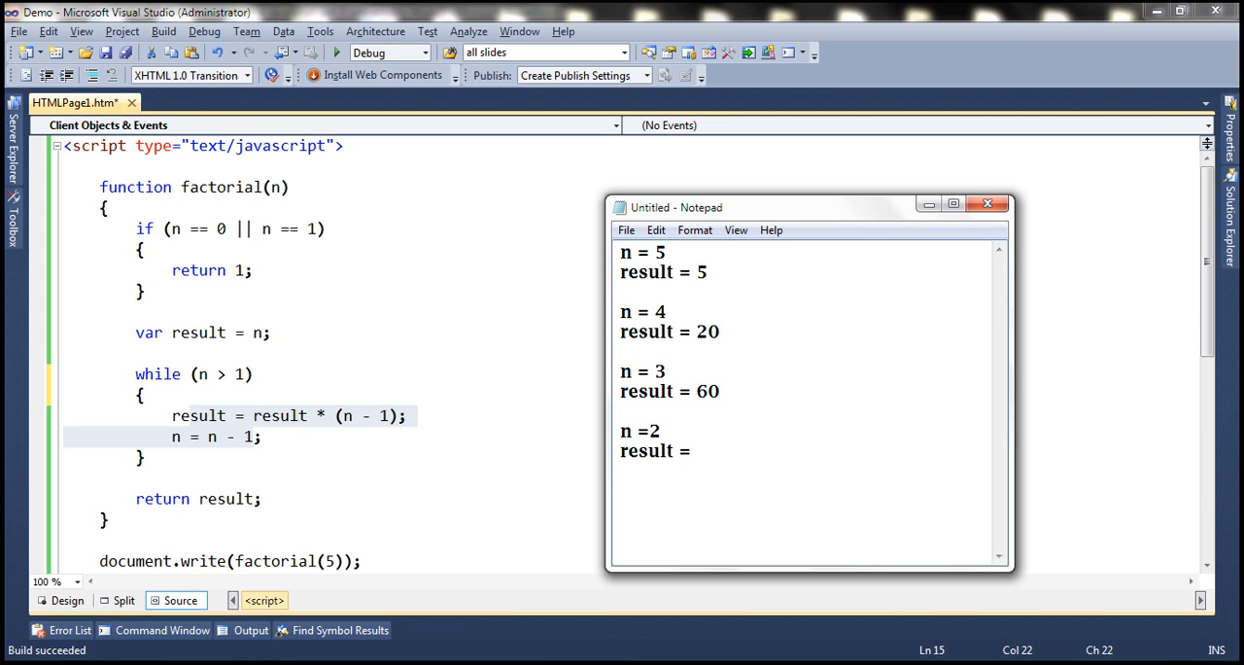
mouse_move(369, 427)
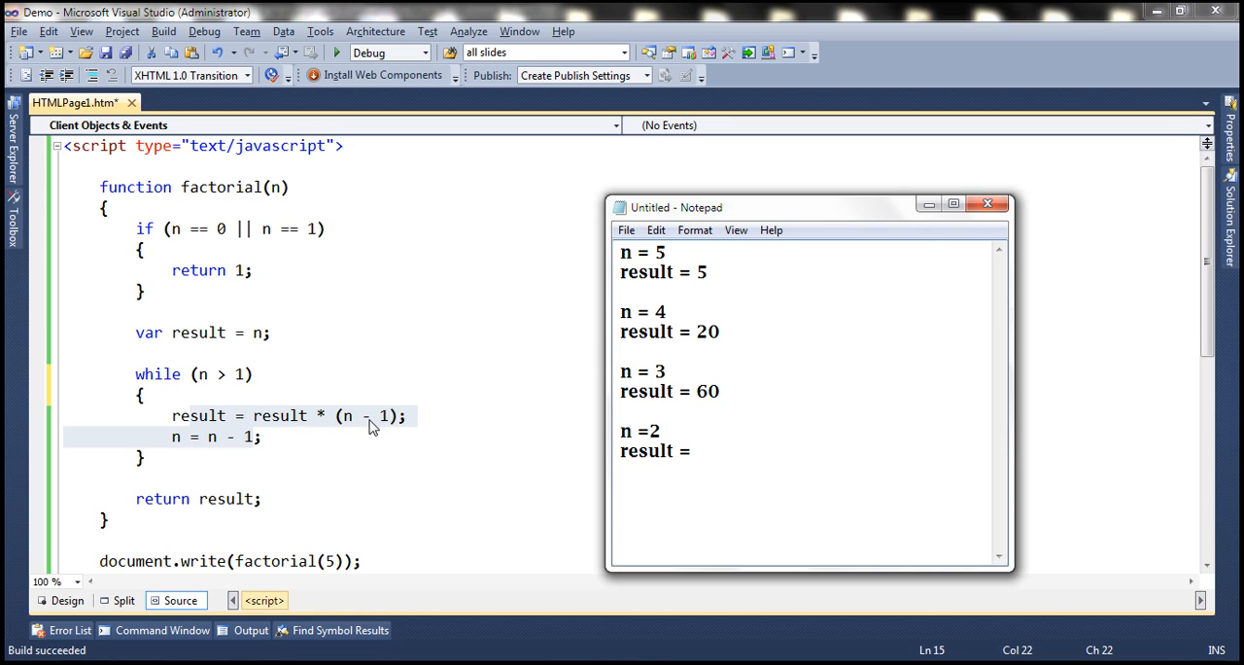
type("120")
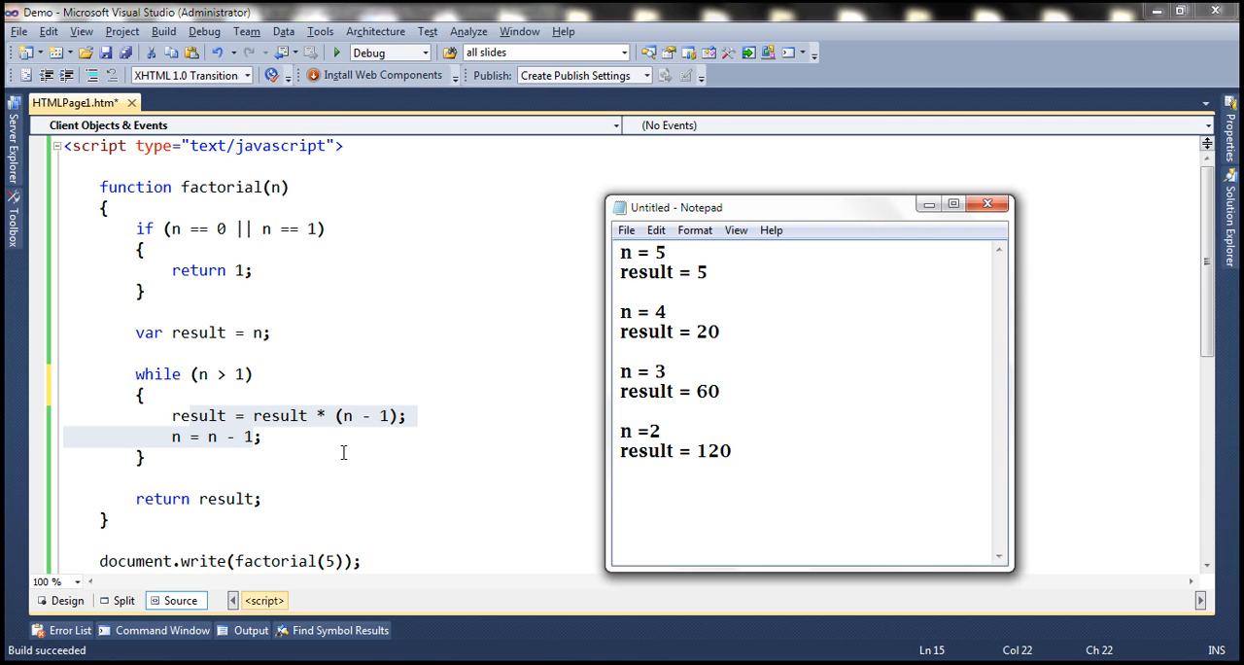
mouse_move(239, 376)
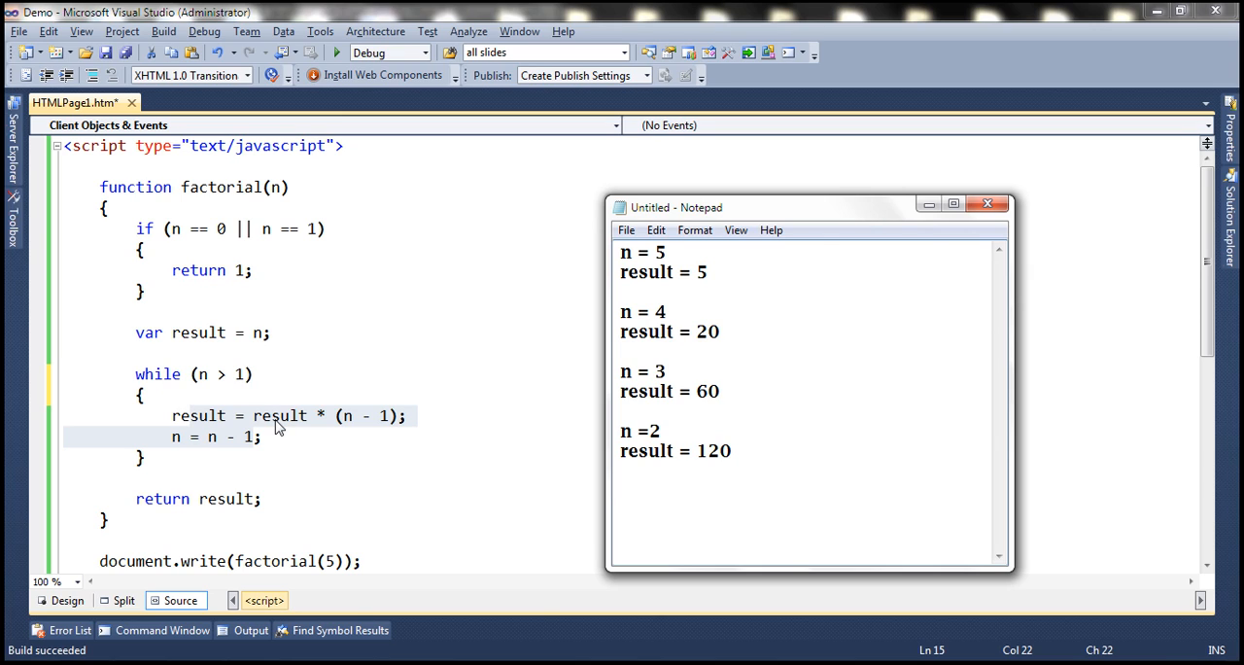
mouse_move(349, 435)
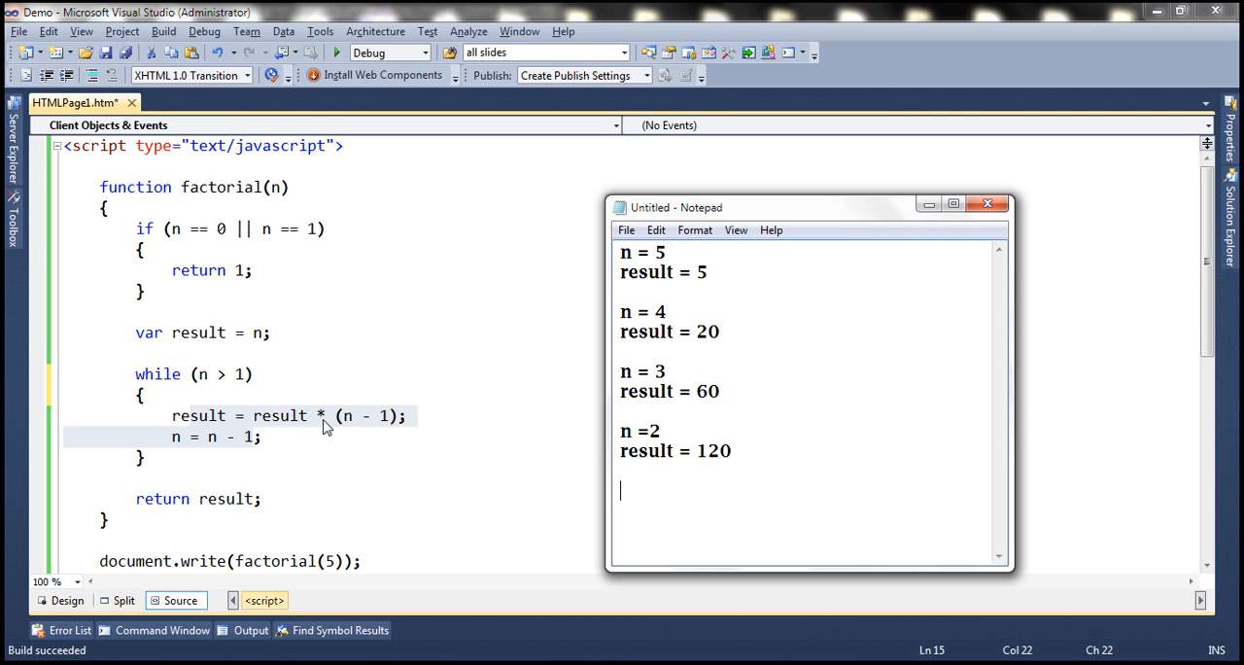
mouse_move(300, 425)
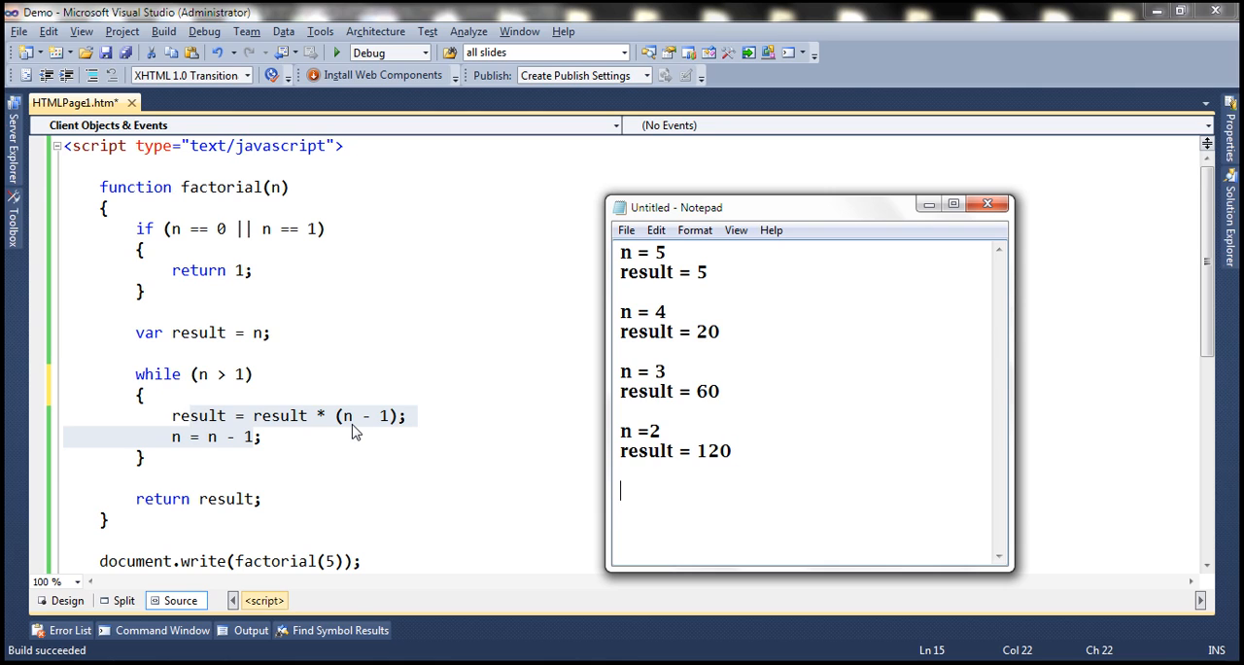
Add a final n = 1 entry that also shows result 120.
type("n =2")
type("result = 120")
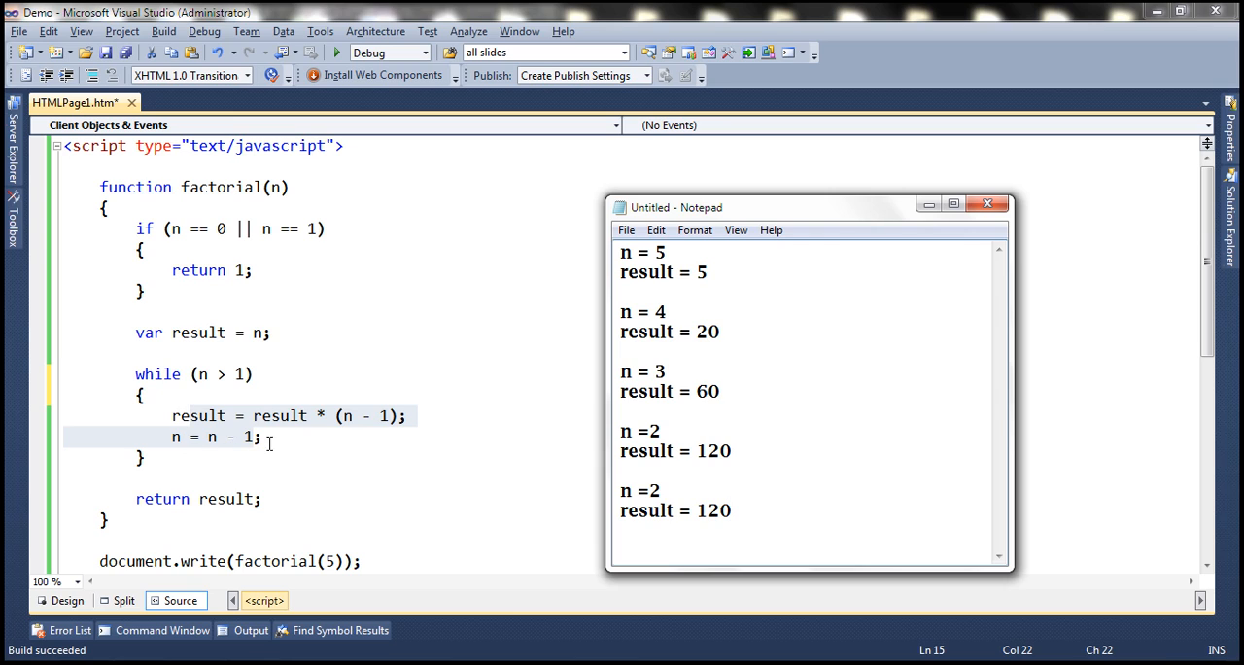
key("Backspace")
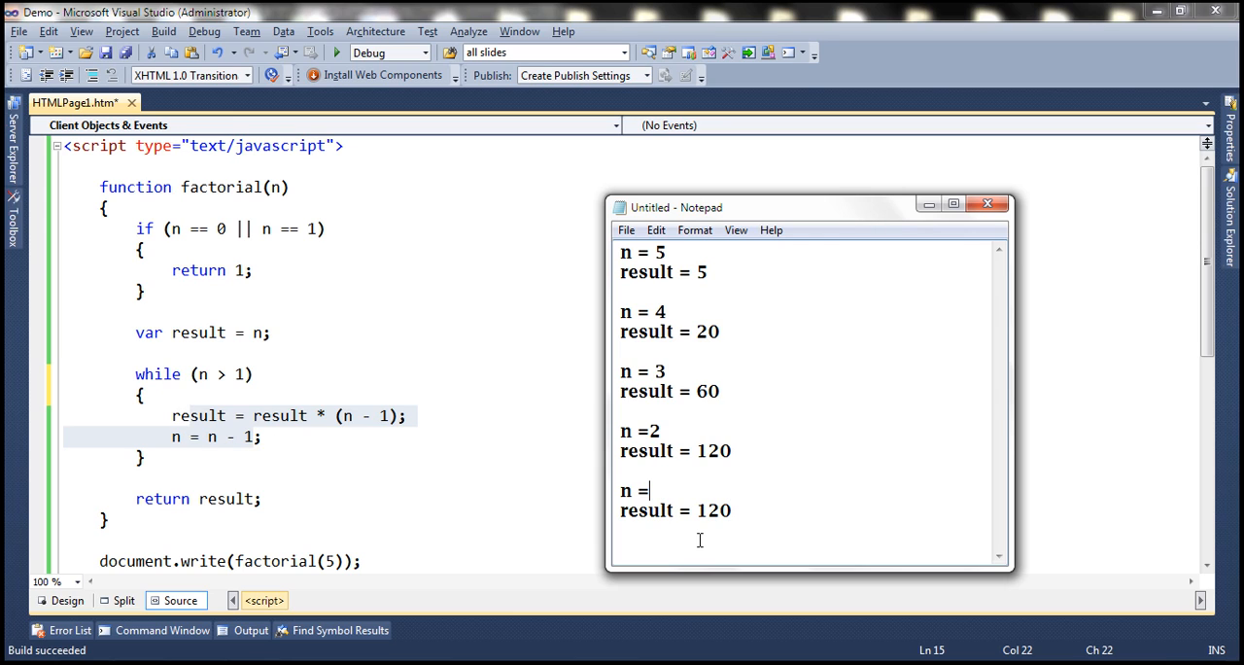
type("1")
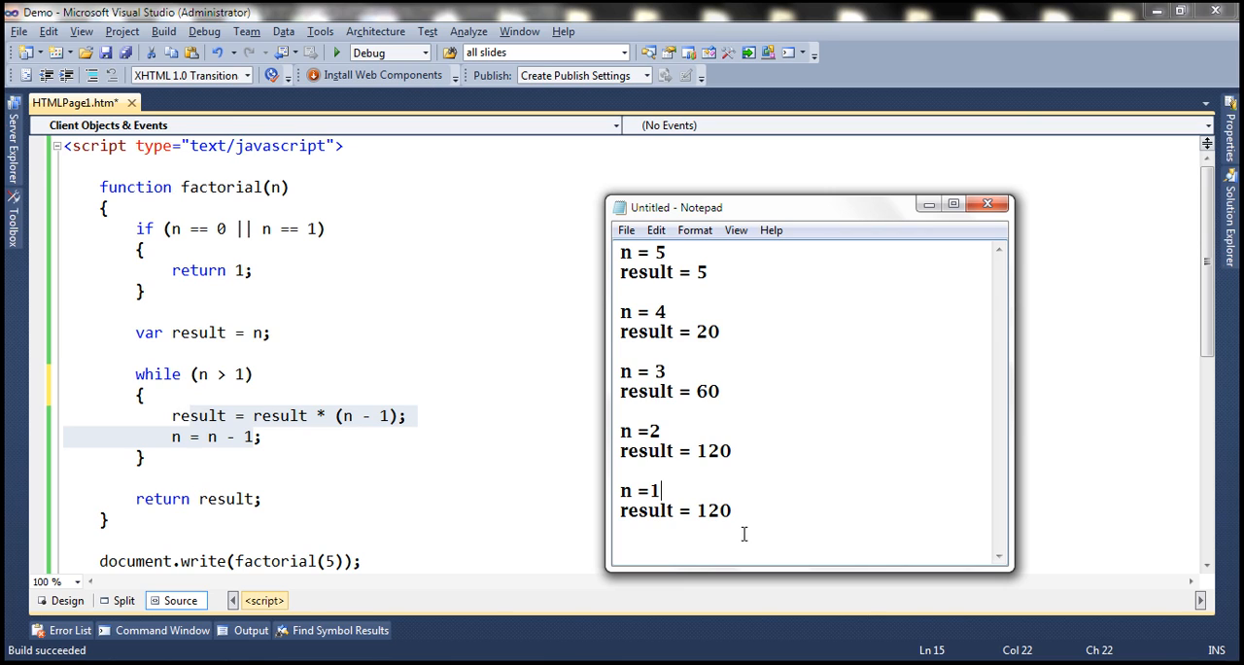
double_click(714, 511)
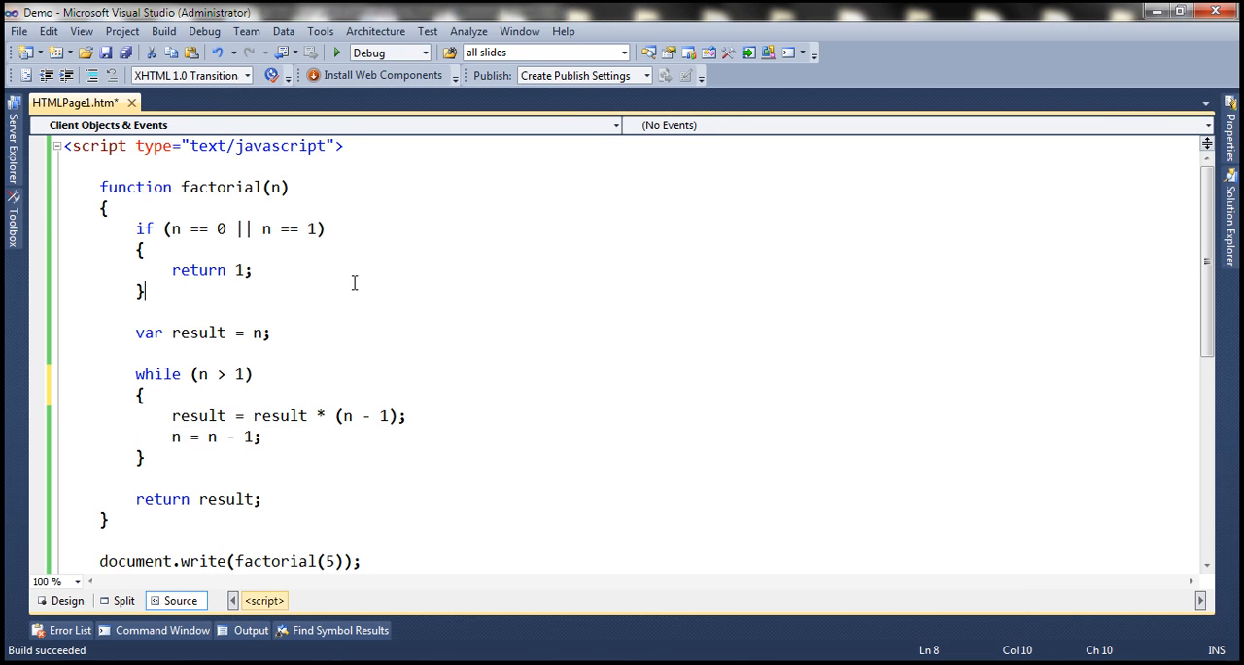
mouse_move(1209, 248)
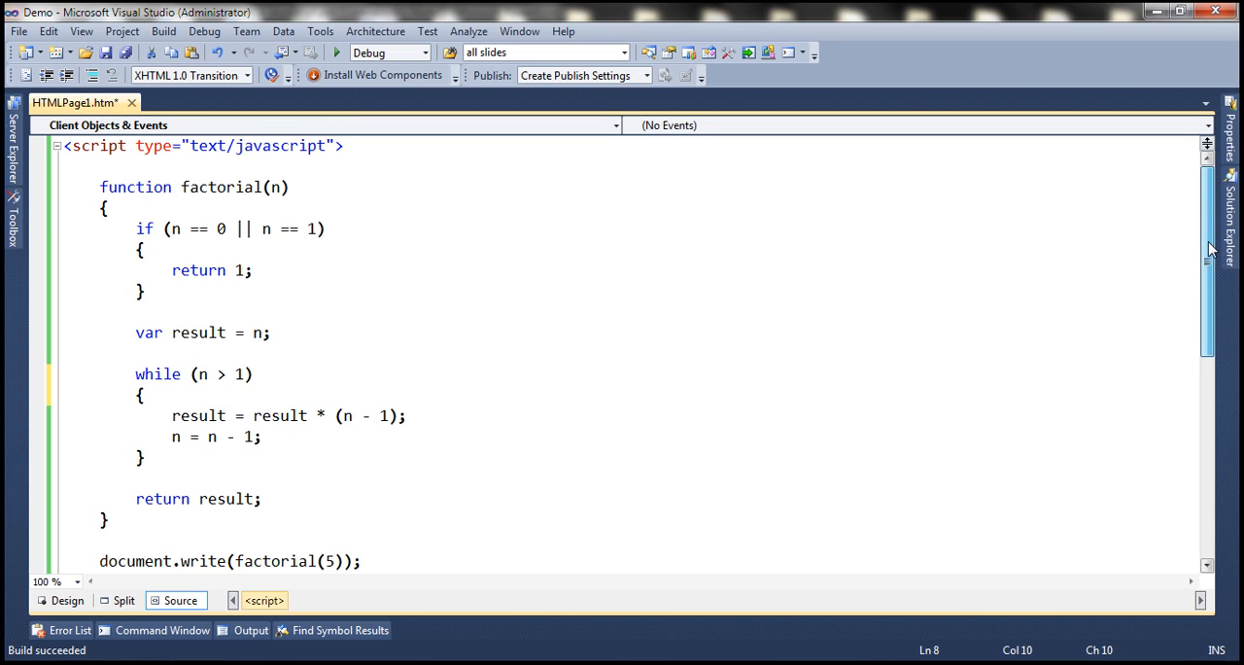
Select the loop code from var result = n; through return result;.
scroll("down", 3)
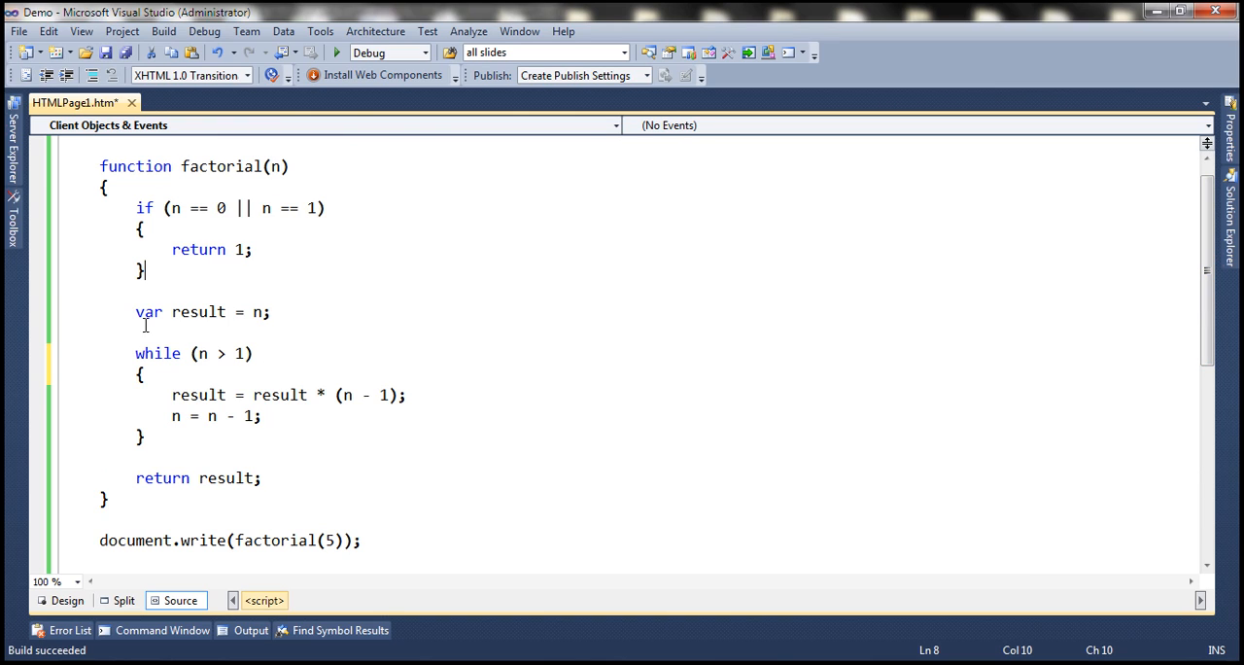
left_click_drag(136, 311, 262, 477)
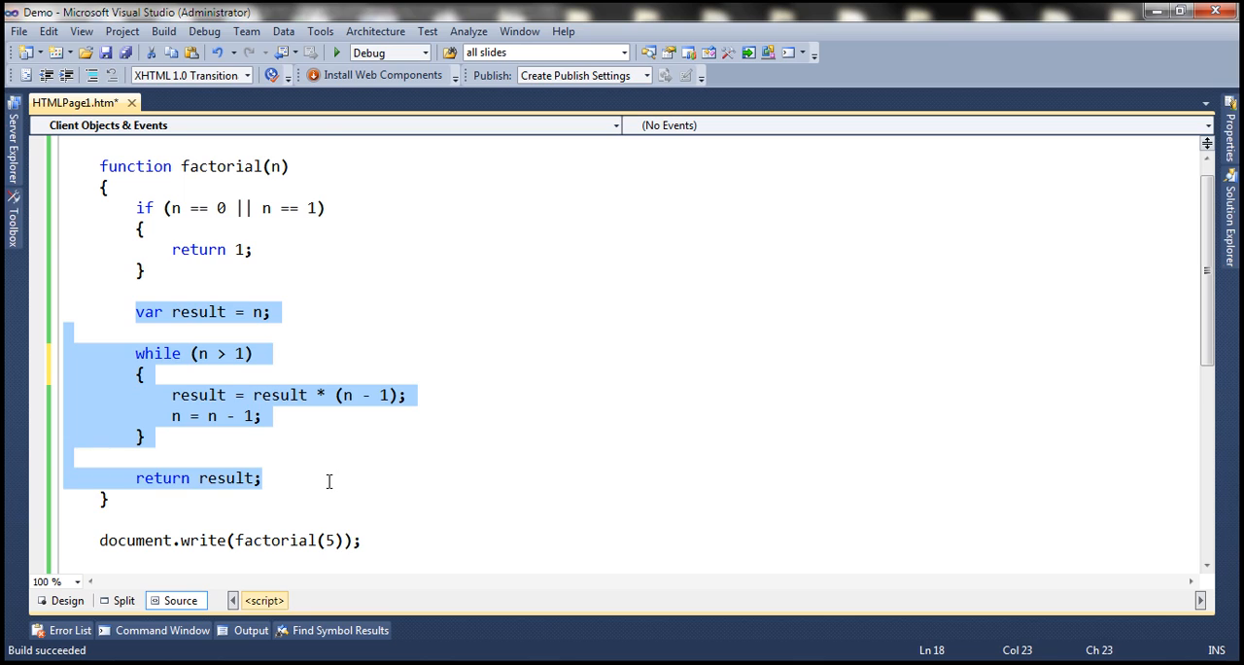
Replace the loop with return n * factorial(n - 1); and rerun the page, showing 120.
key("Delete")
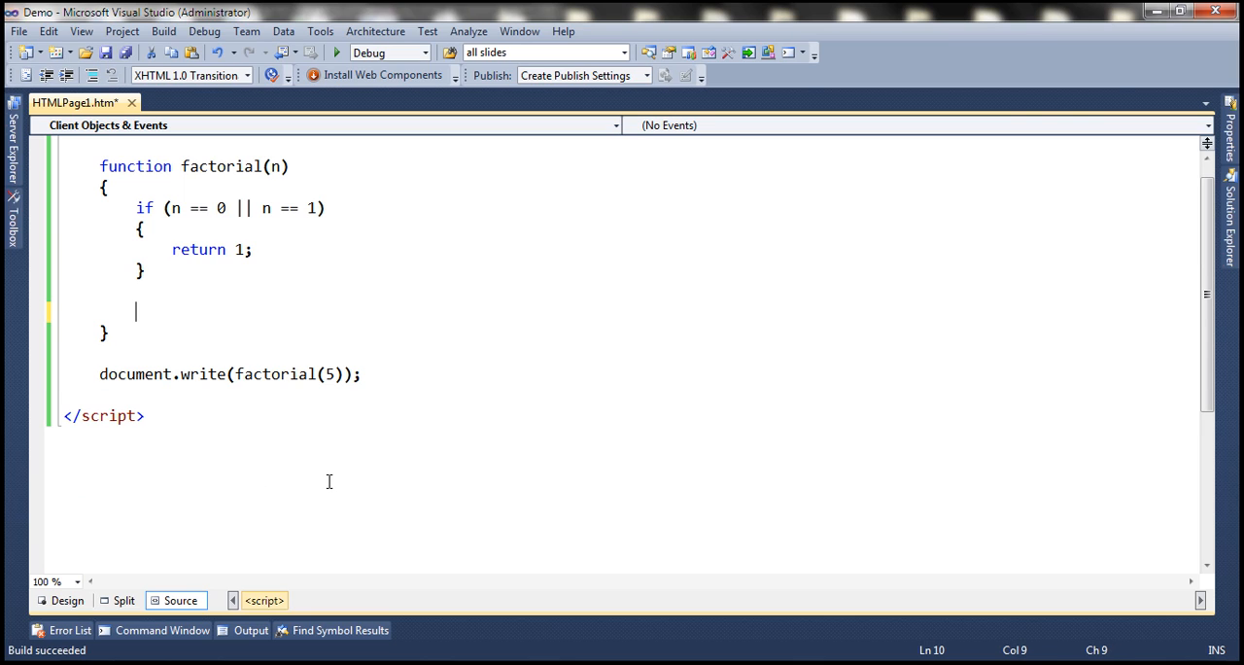
type("return")
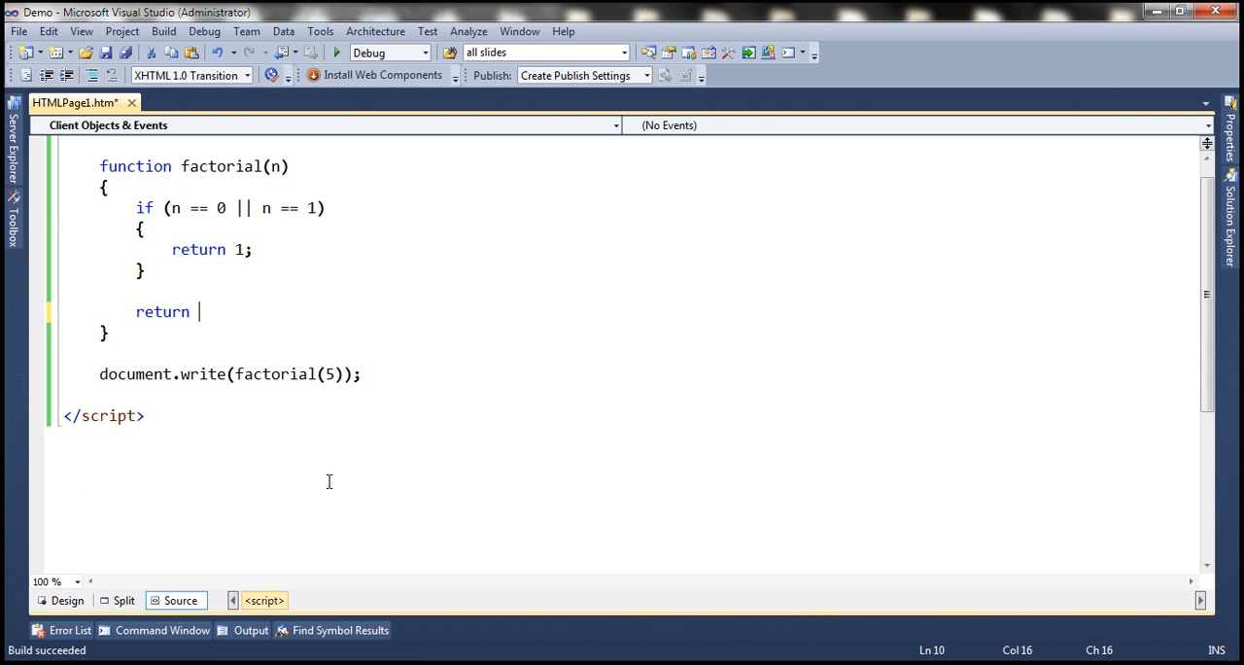
type("n")
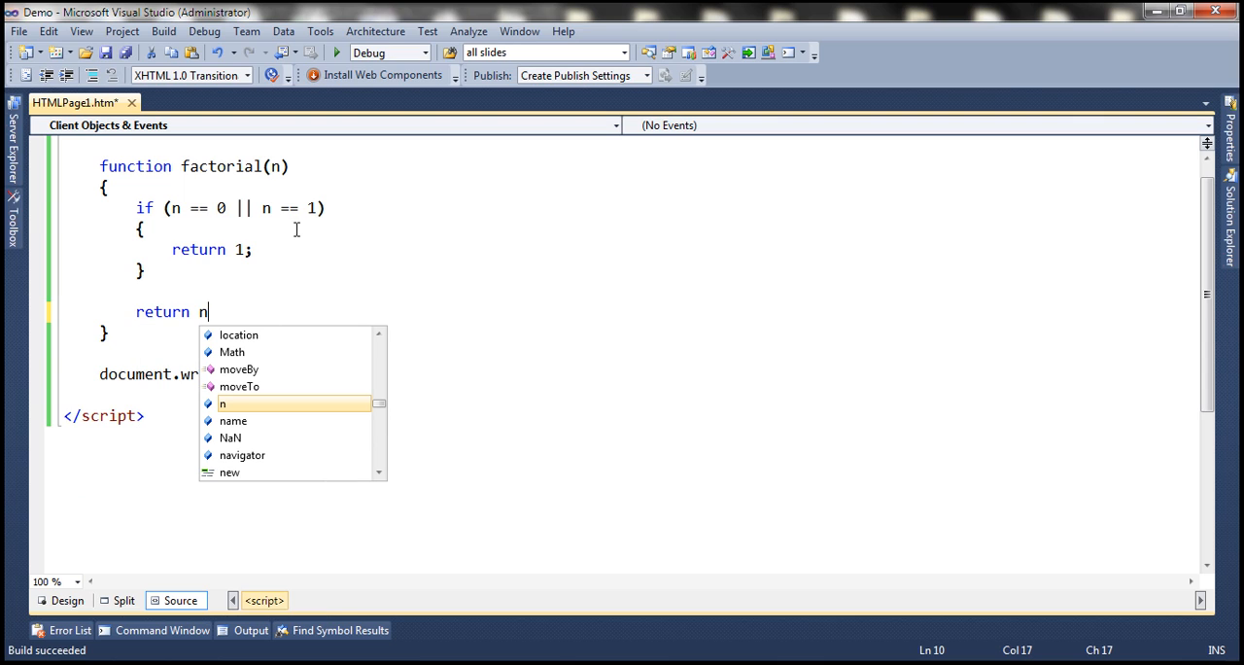
mouse_move(427, 302)
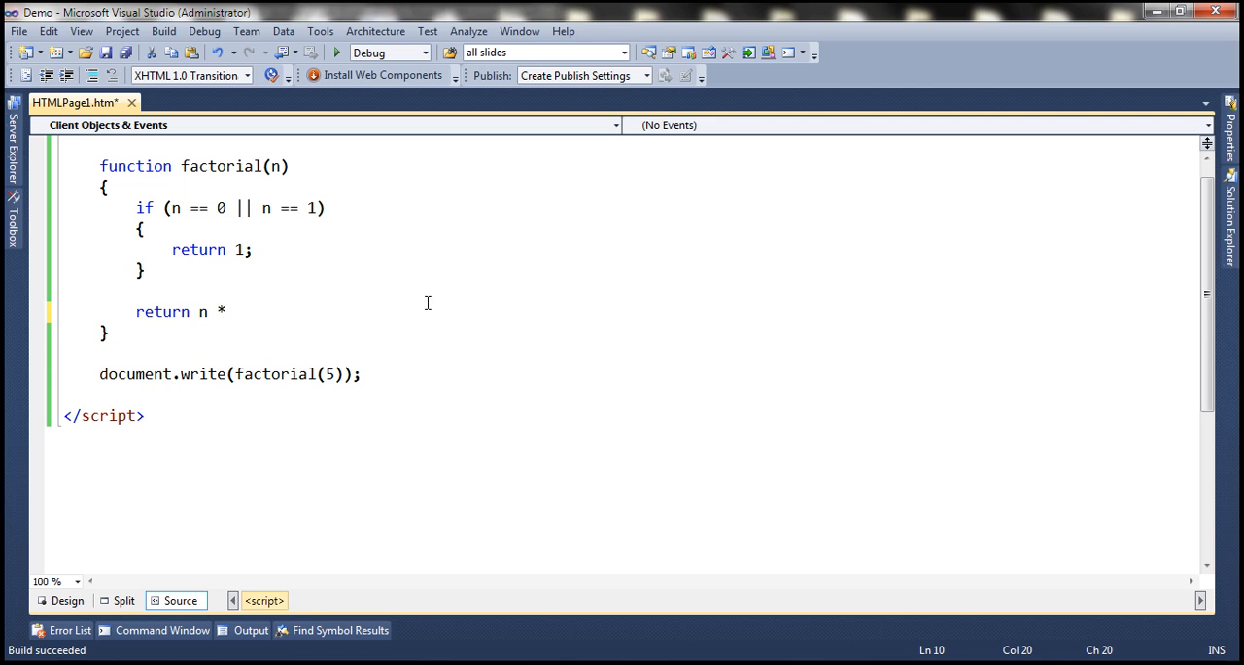
type("factorial(")
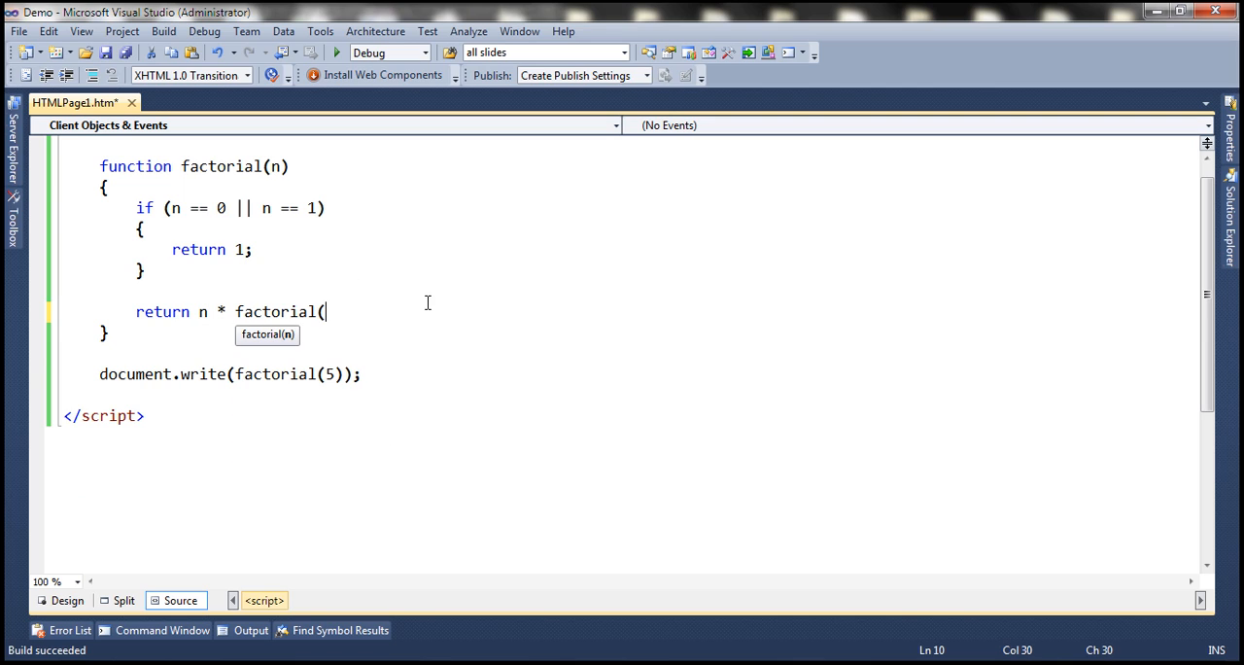
type("n-1)")
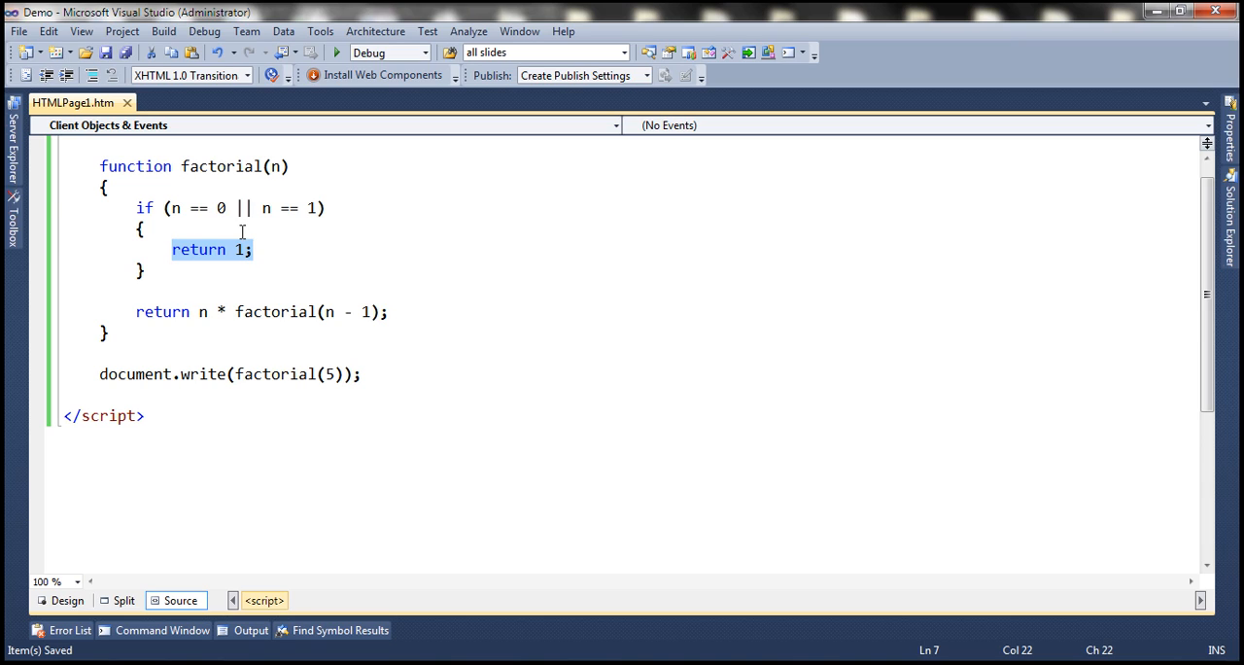
mouse_move(224, 305)
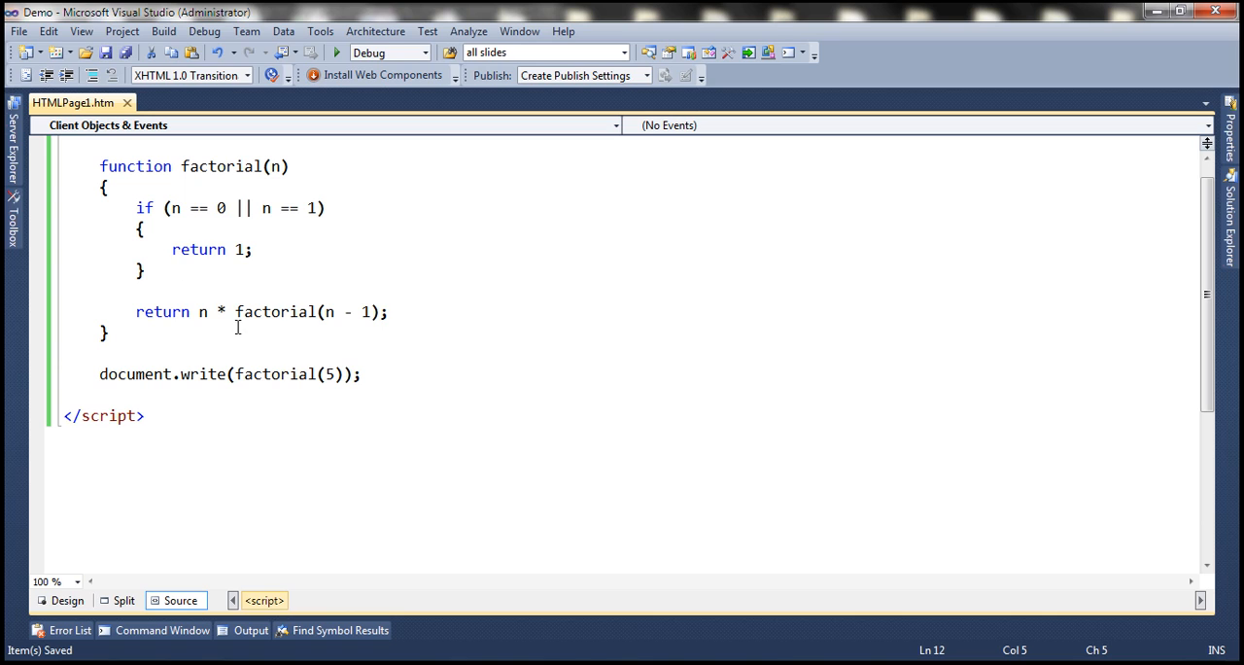
left_click(146, 269)
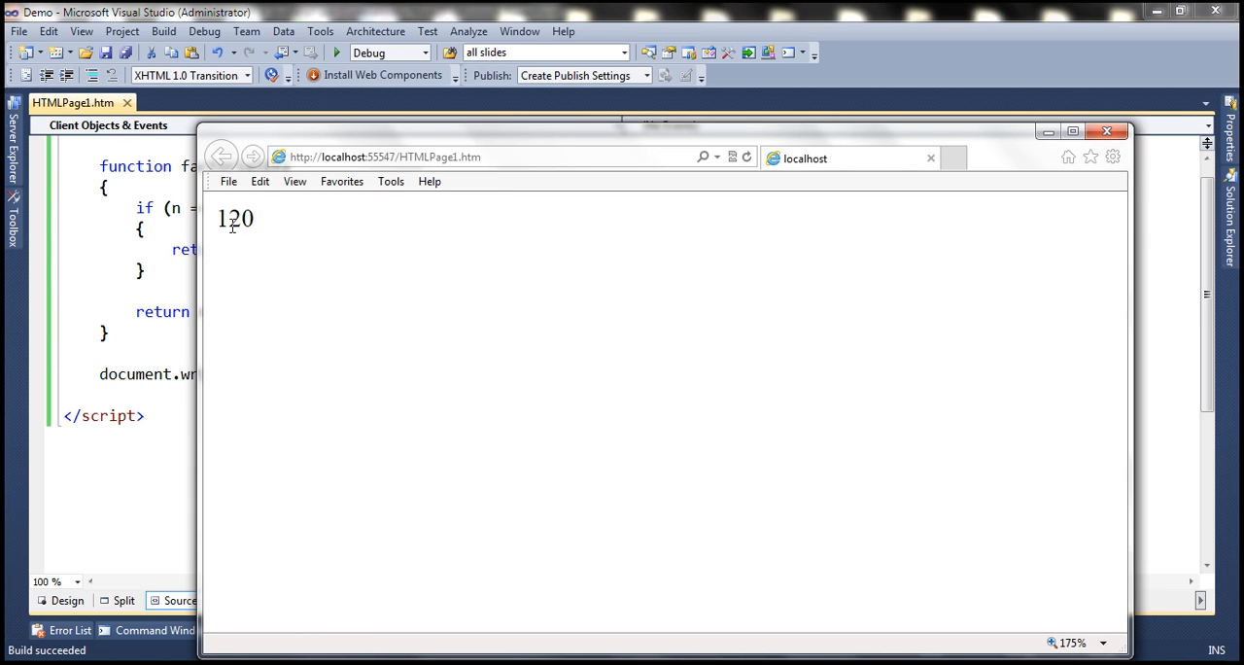
double_click(234, 217)
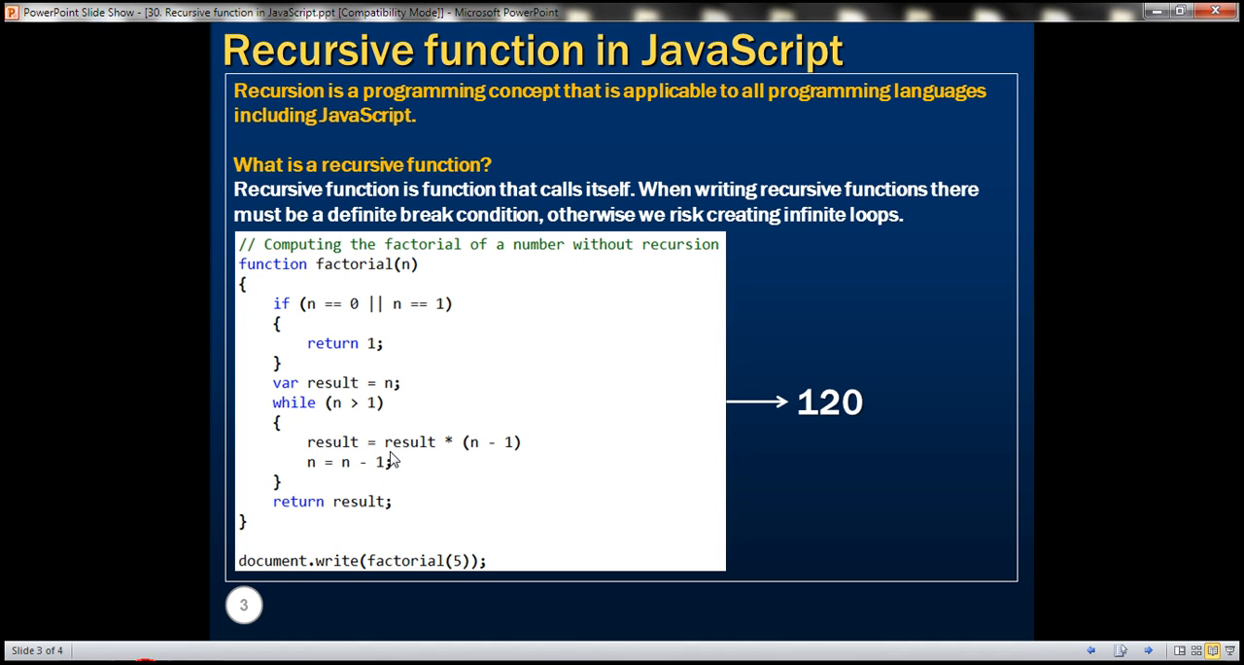
Advance to slide 4 with the recursive factorial code and its 120 output.
key("right")
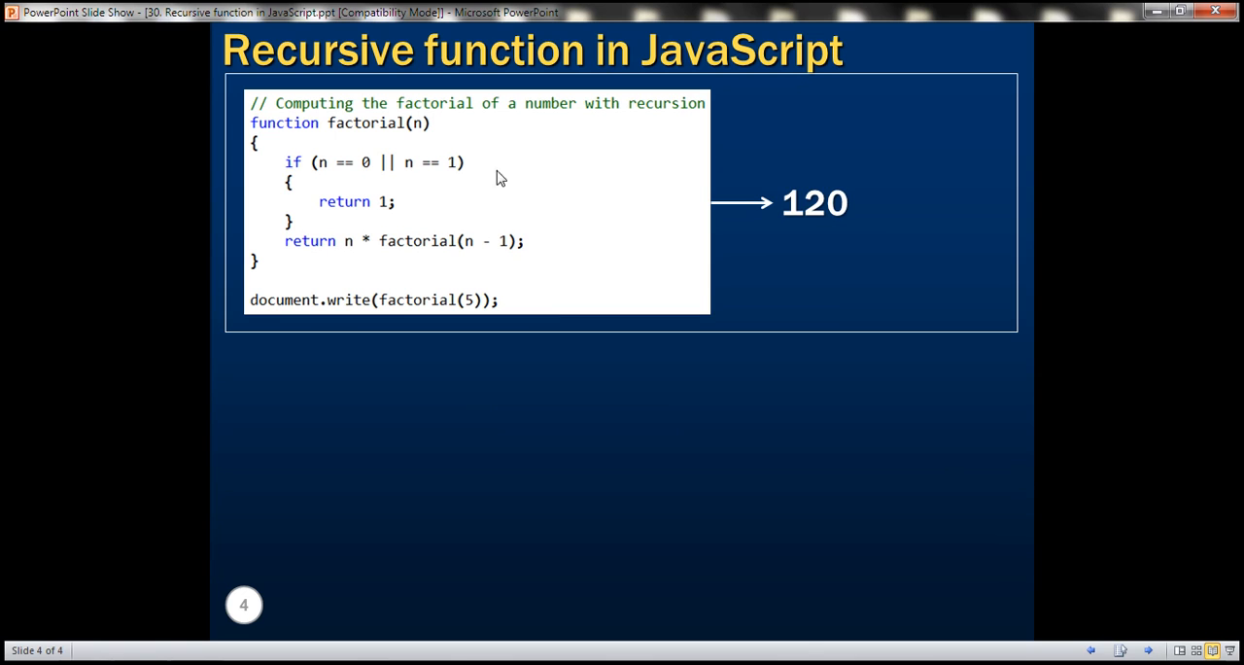
mouse_move(436, 294)
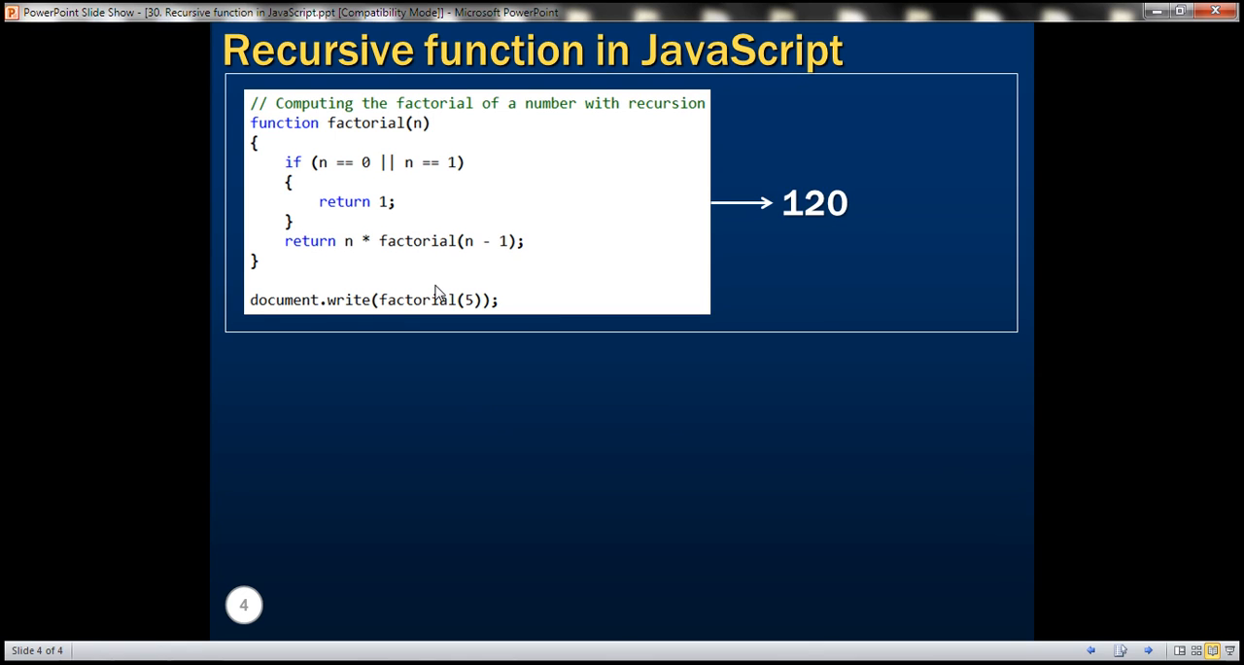